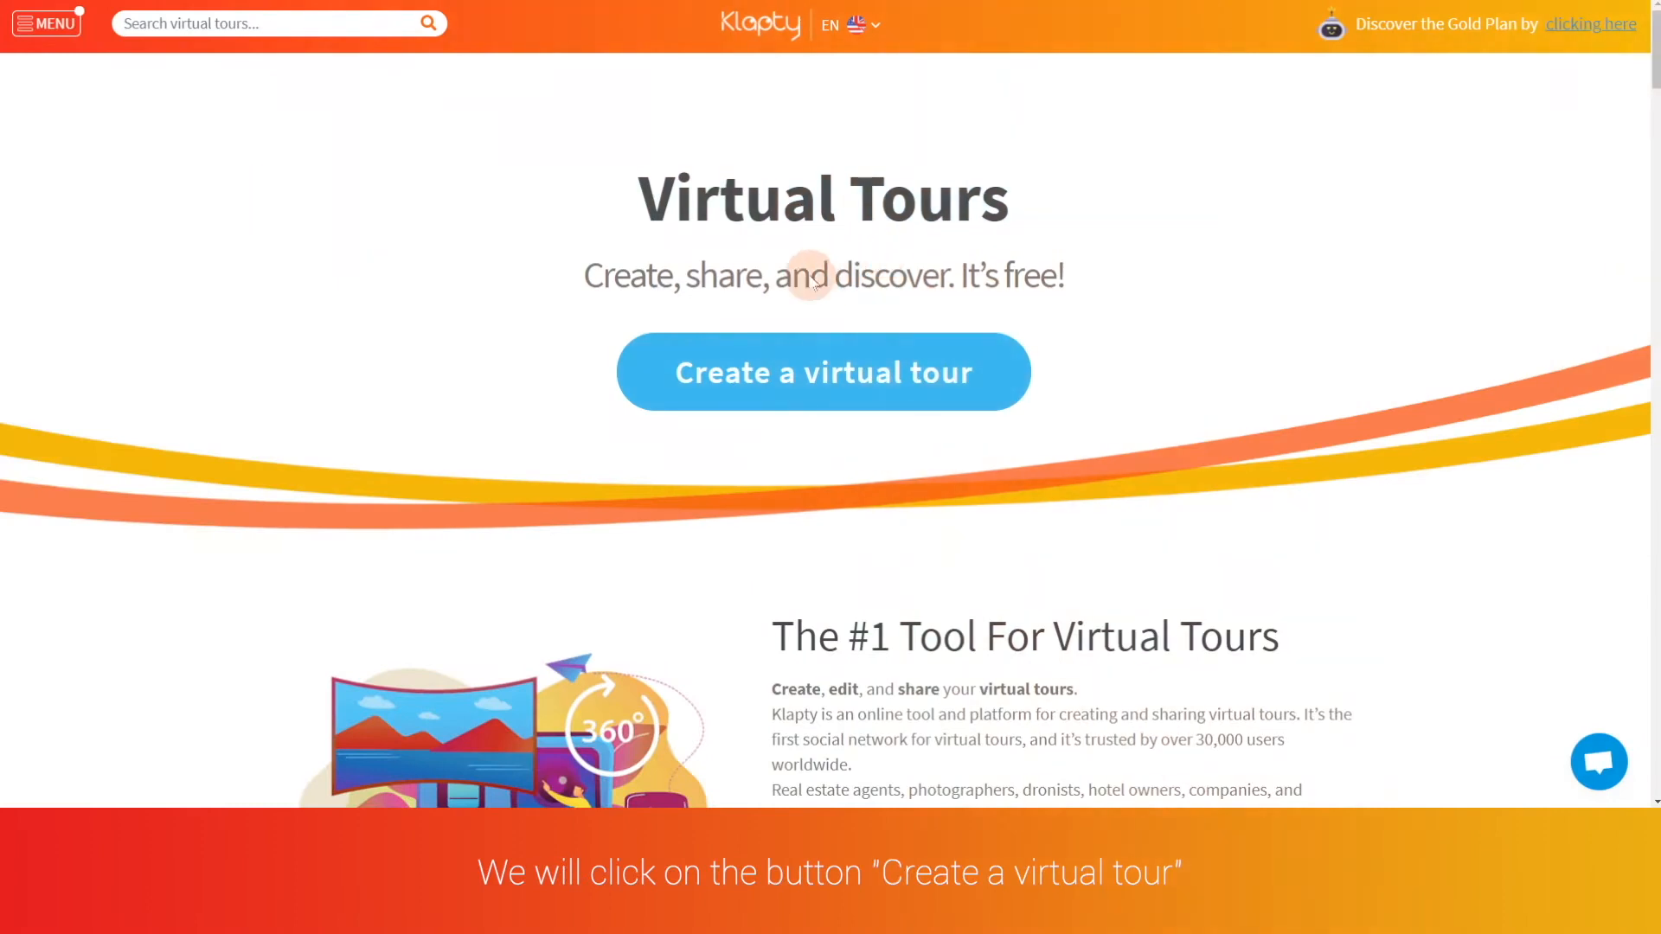
pyautogui.moveTo(822, 372)
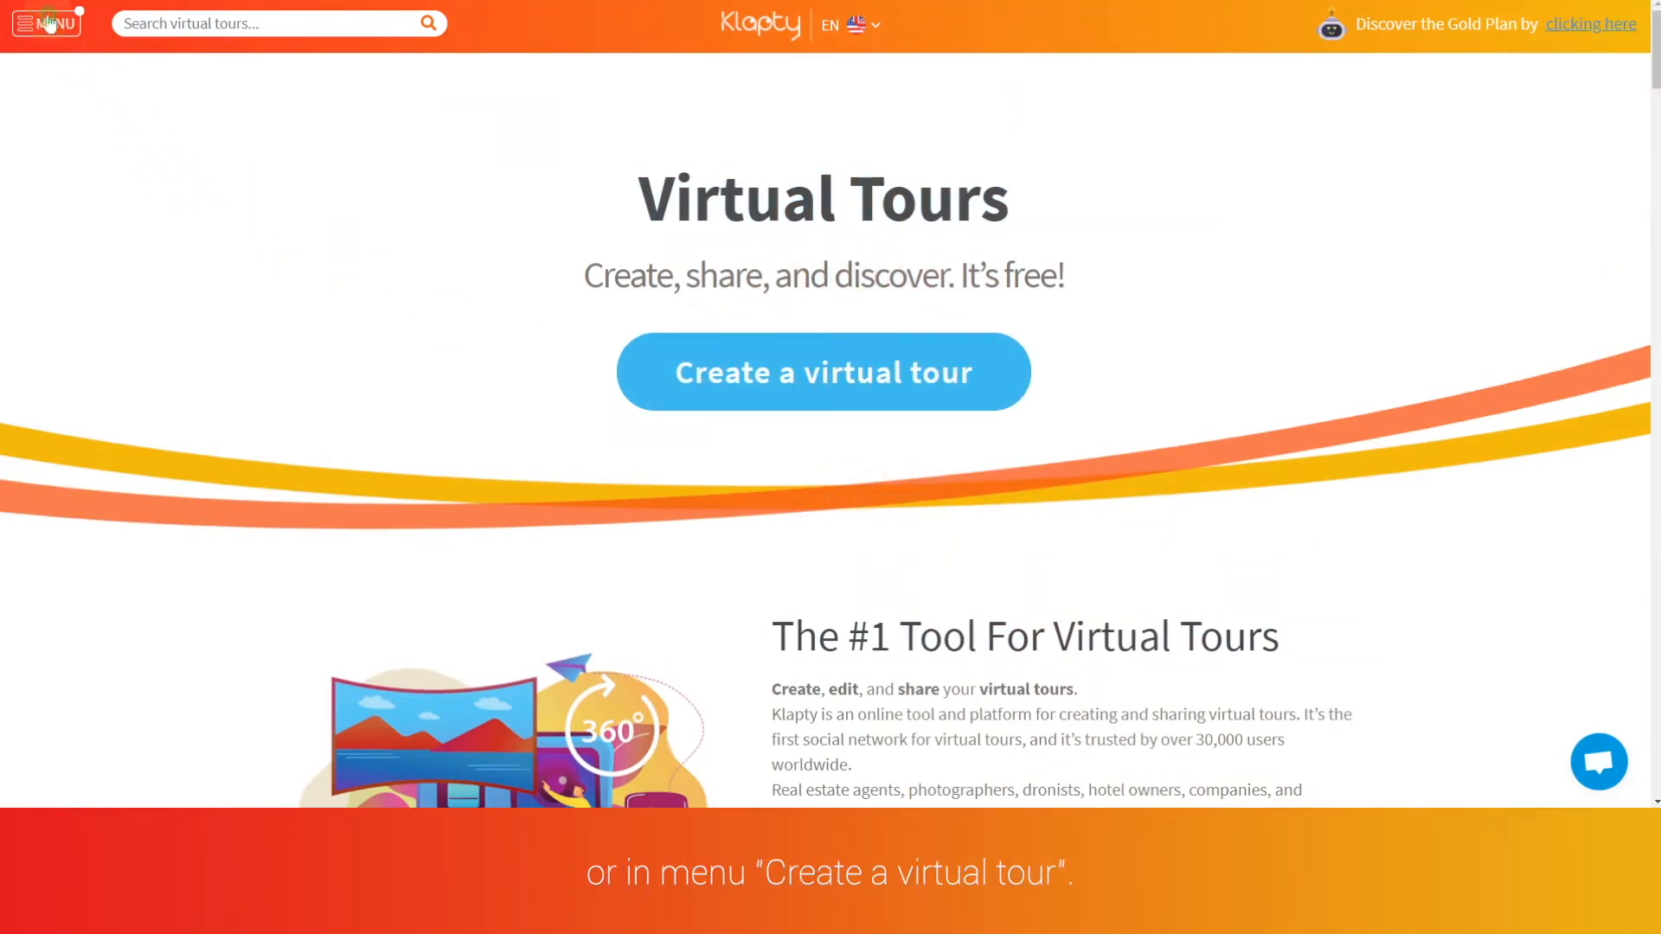
# Start creating a new virtual tour from the site navigation menu
pyautogui.click(45, 23)
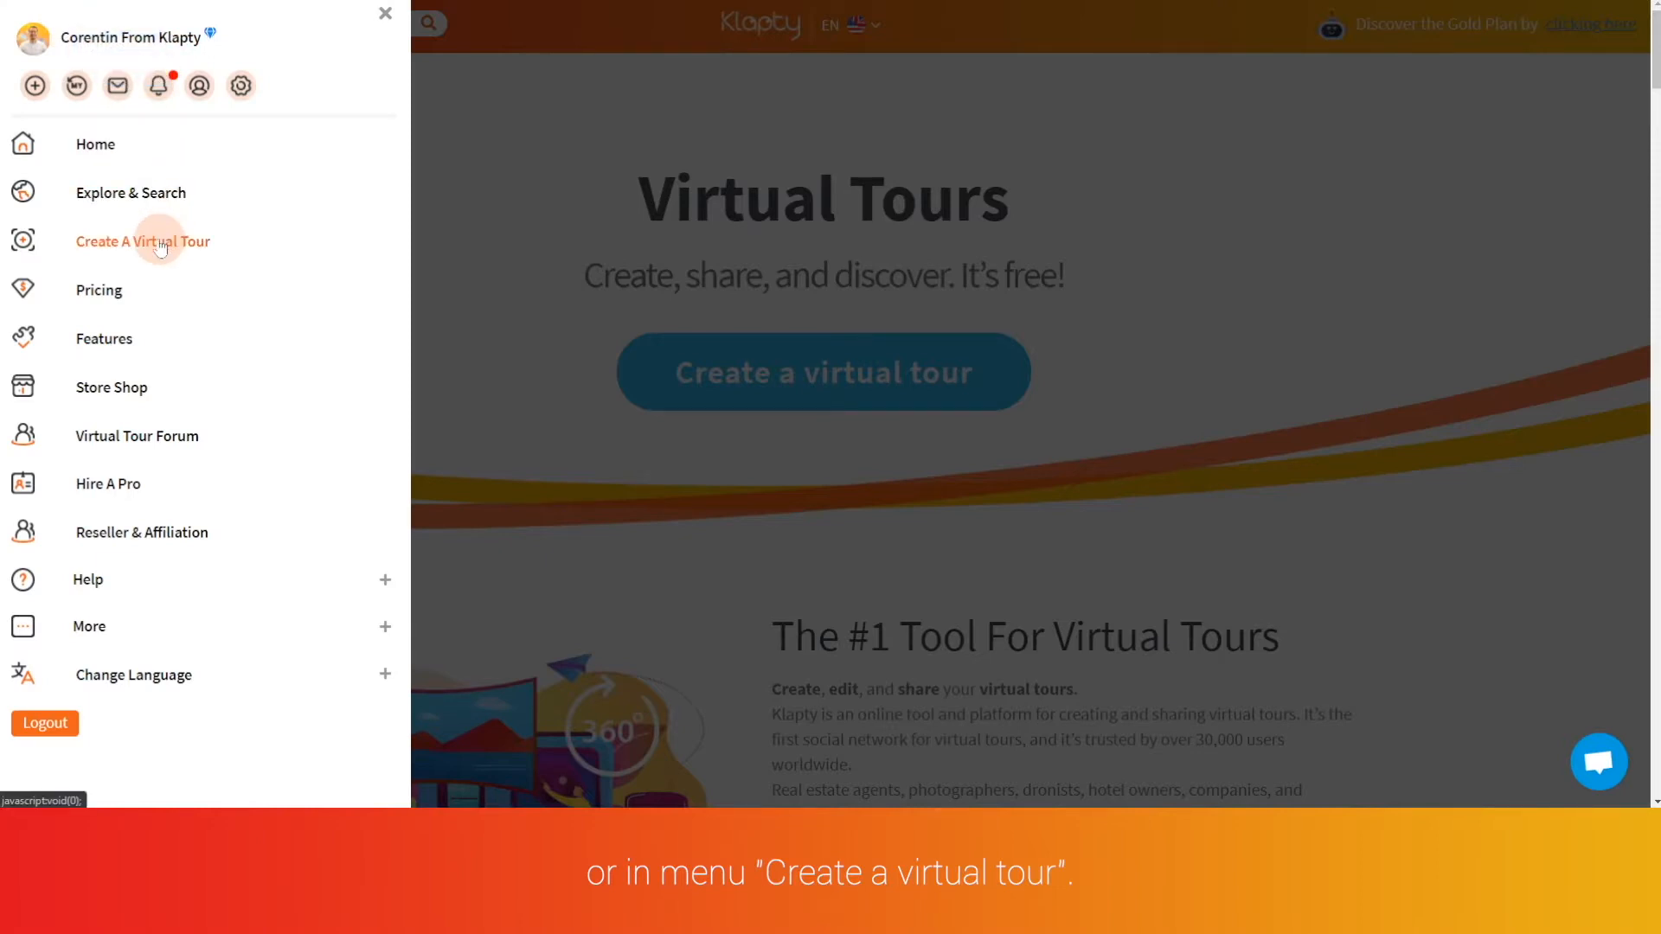
pyautogui.click(142, 241)
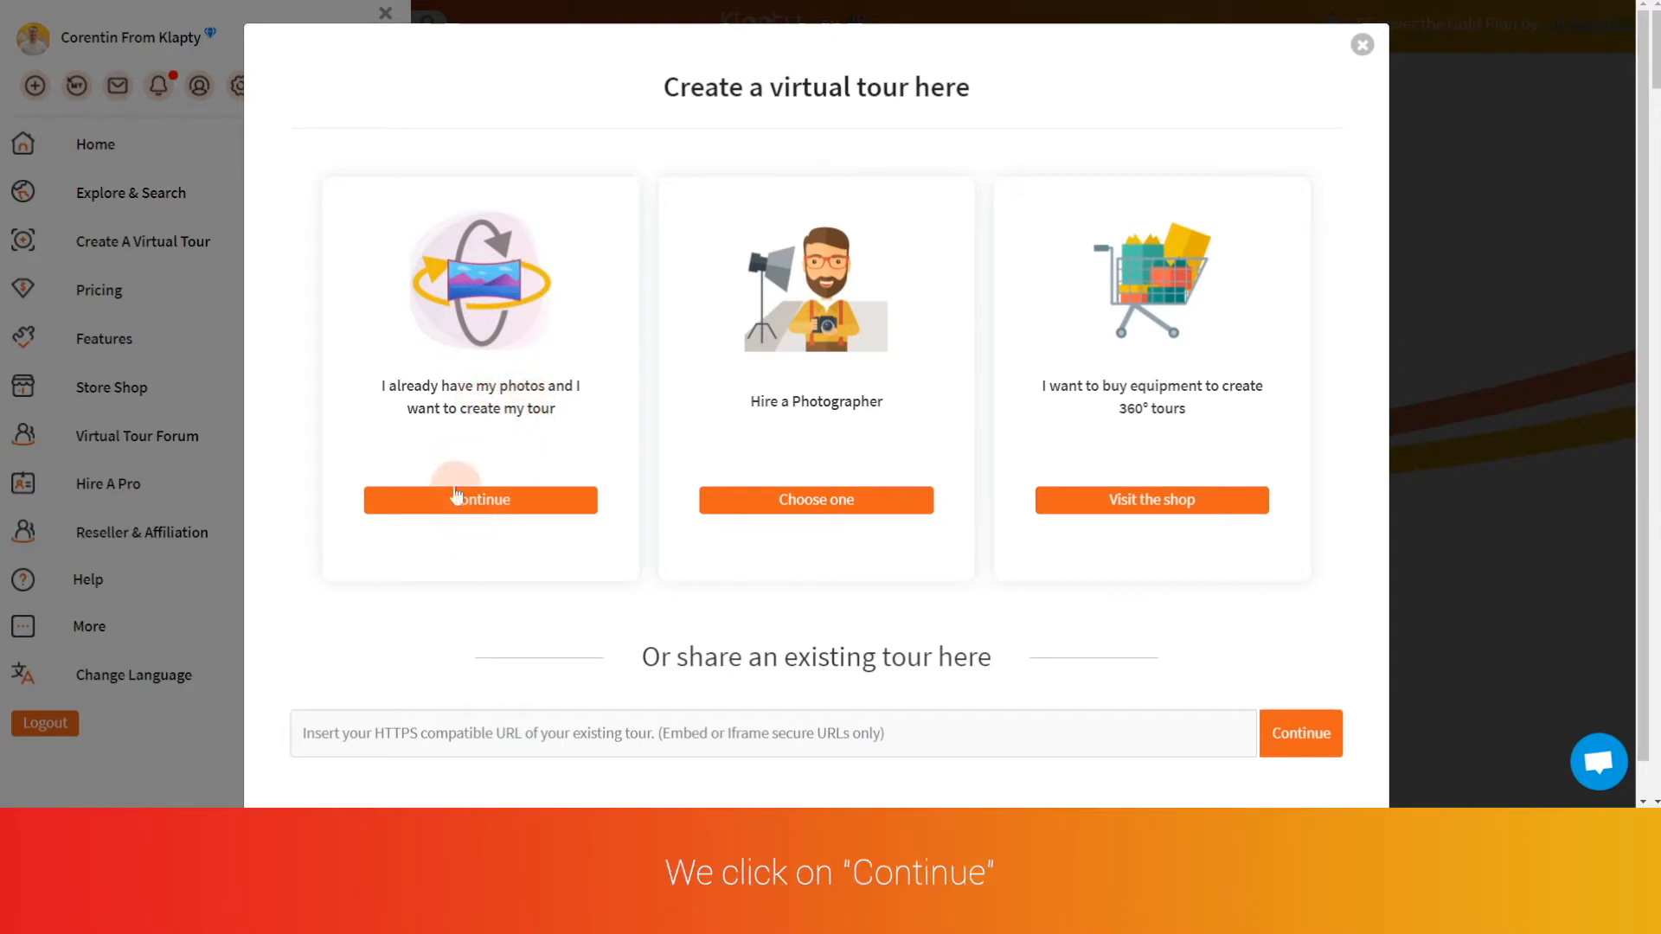
# Choose 'I already have my photos' and submit the tour details titled 'Virtual tour demo' in New York
pyautogui.click(478, 499)
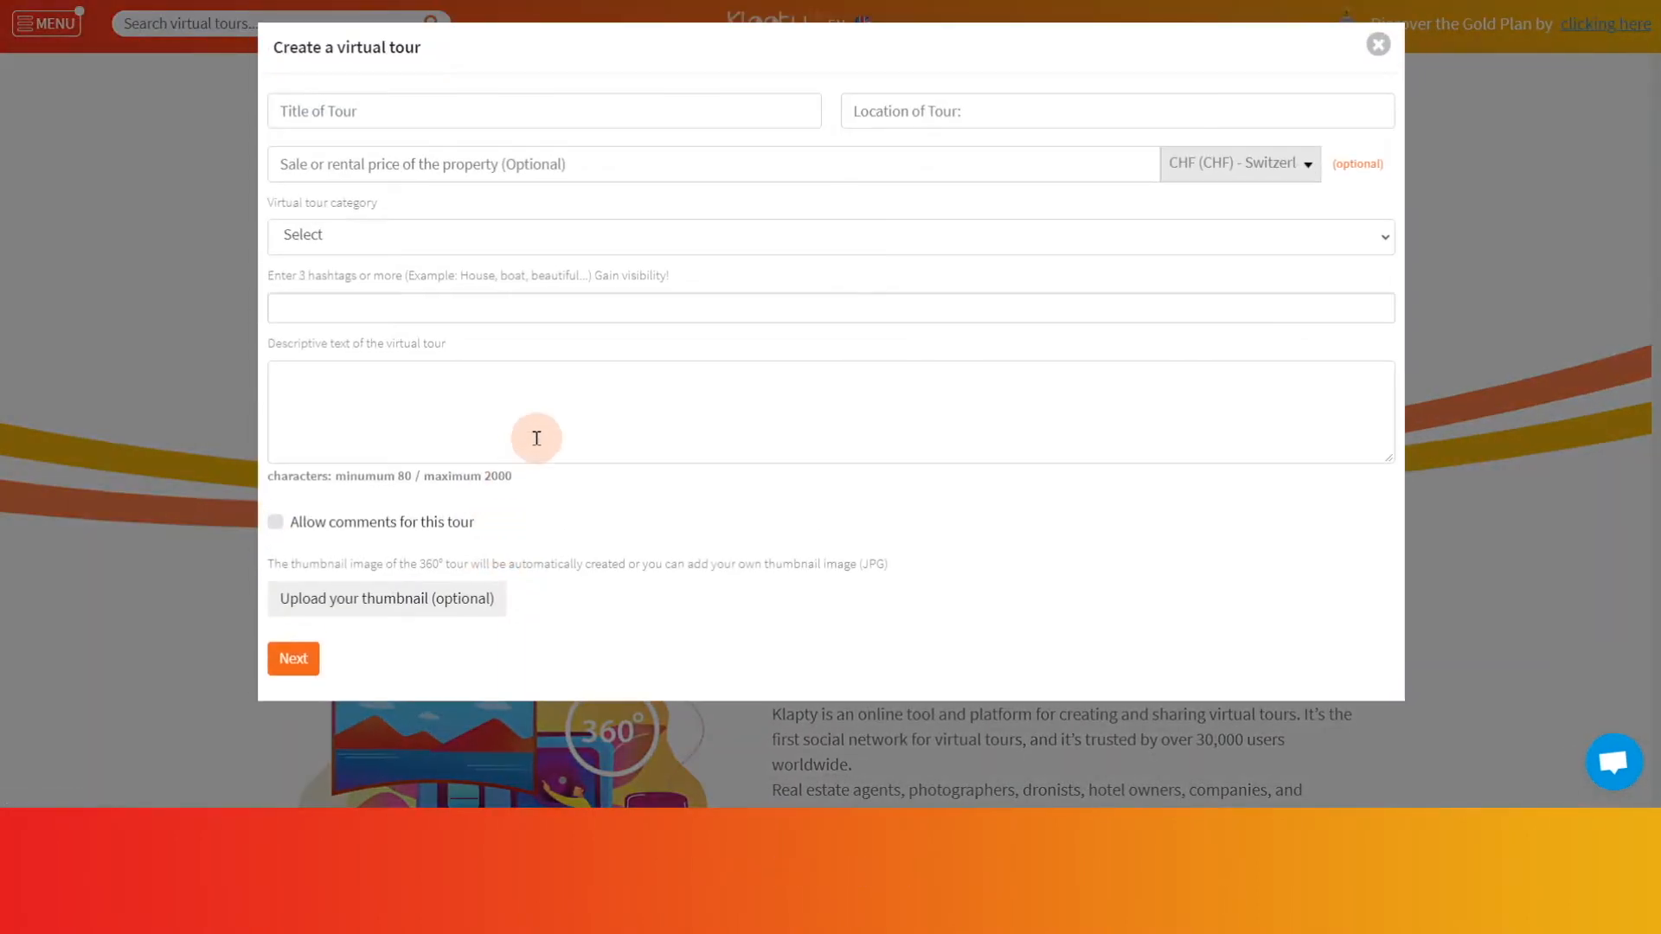
pyautogui.moveTo(631, 300)
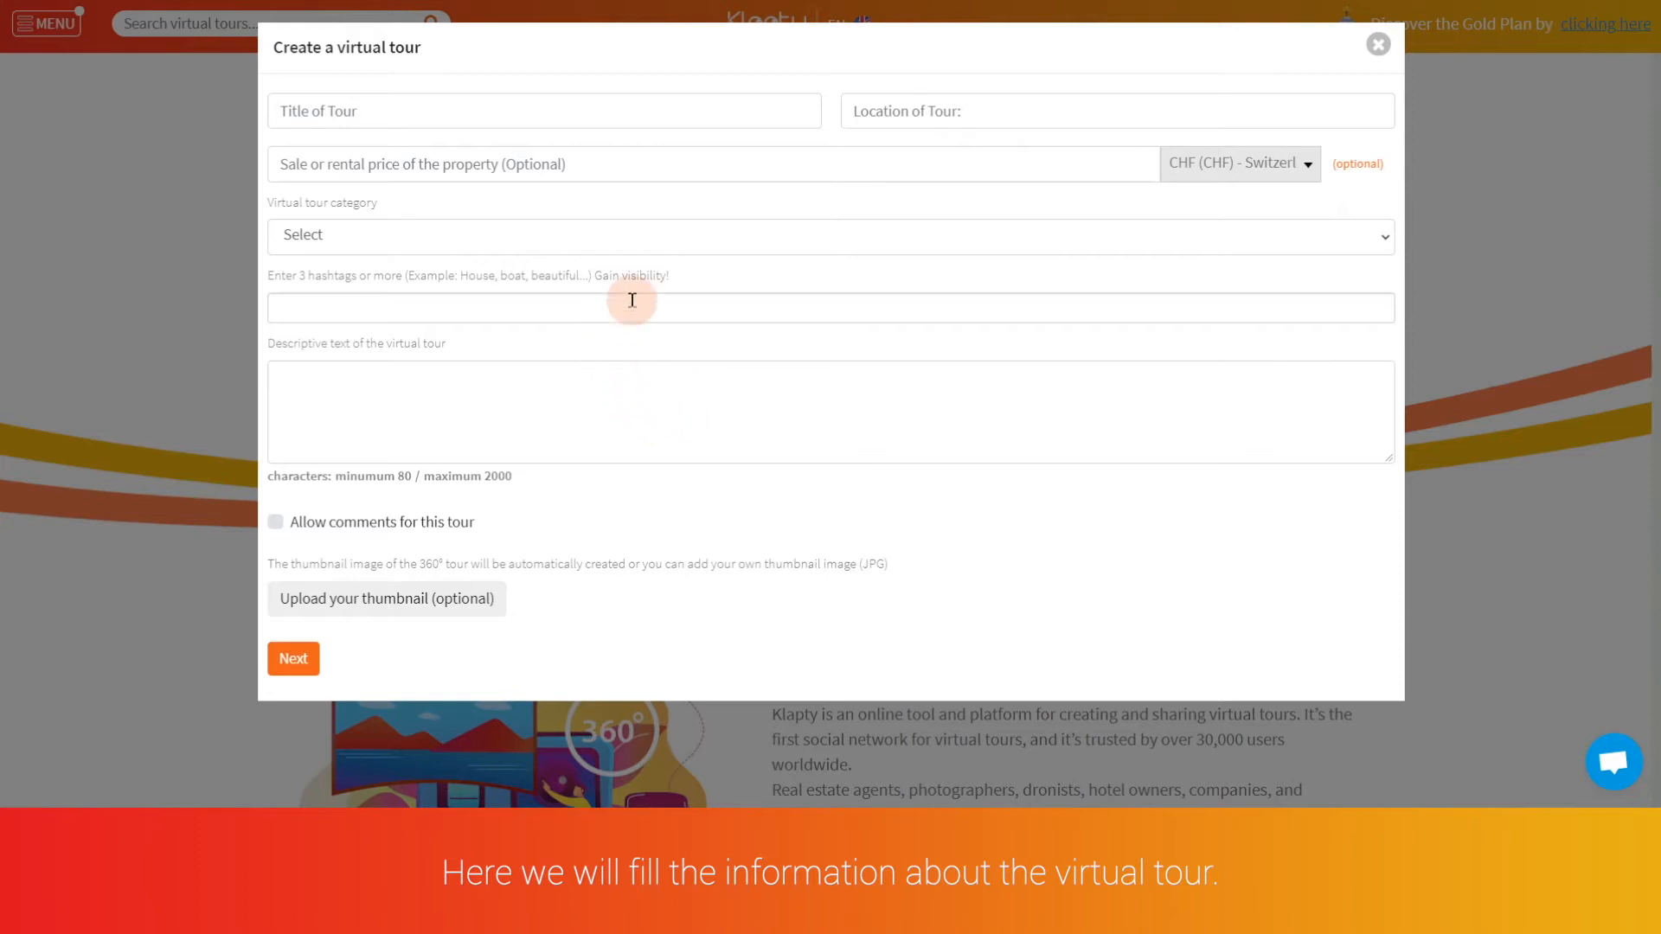
pyautogui.moveTo(799, 299)
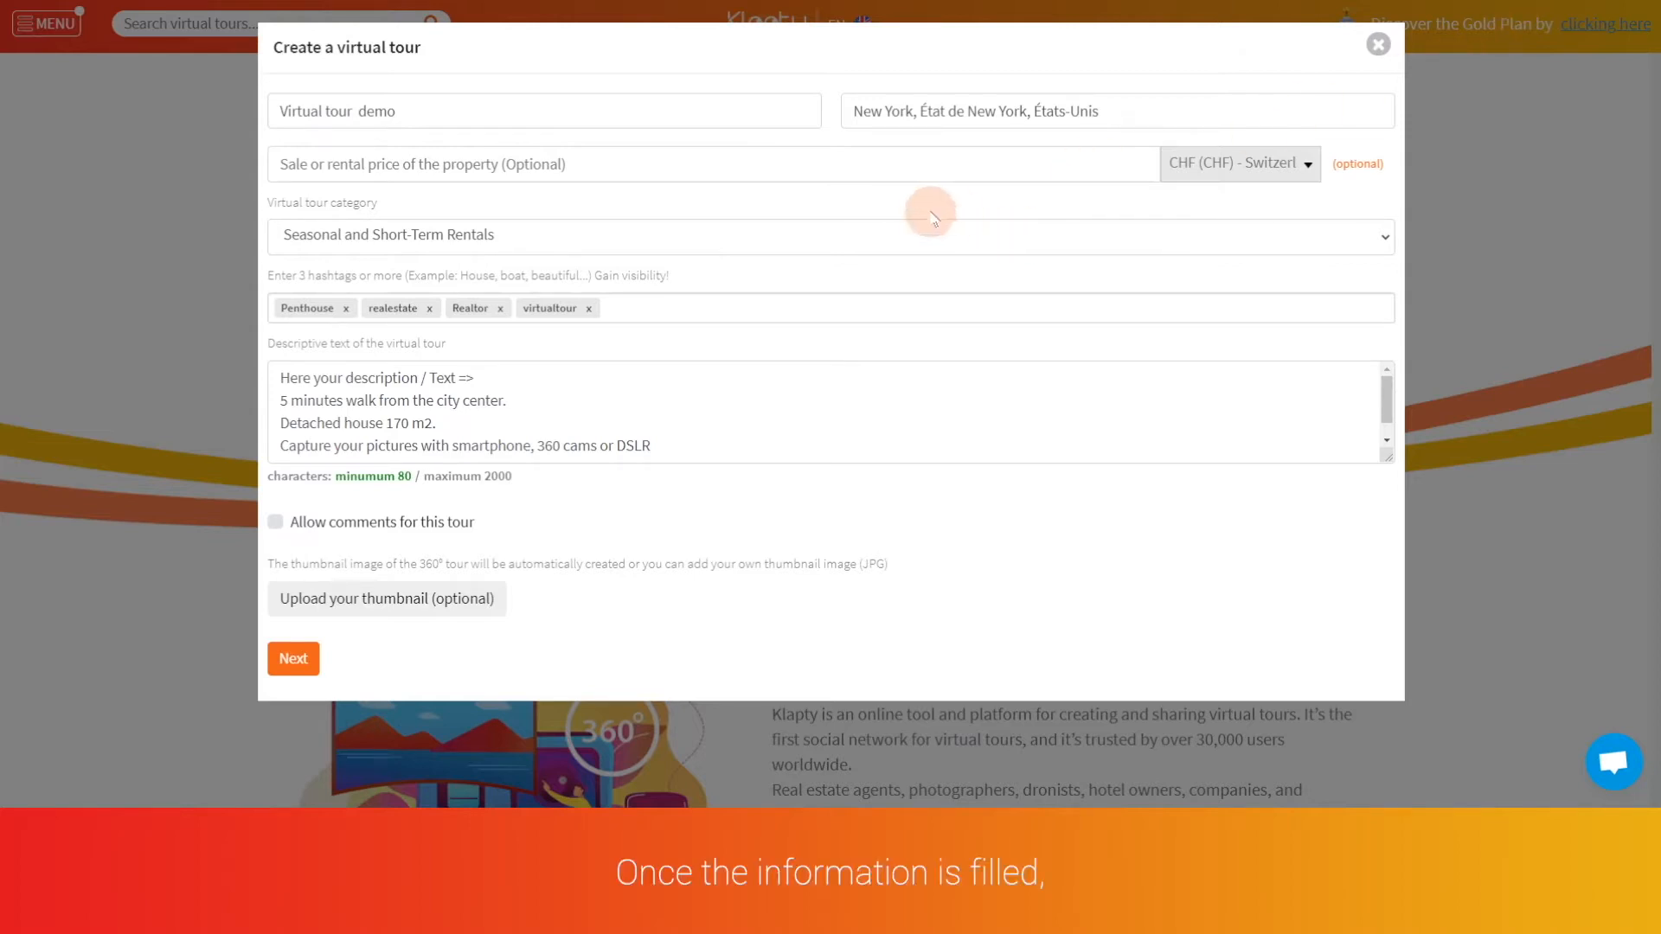
pyautogui.moveTo(412, 609)
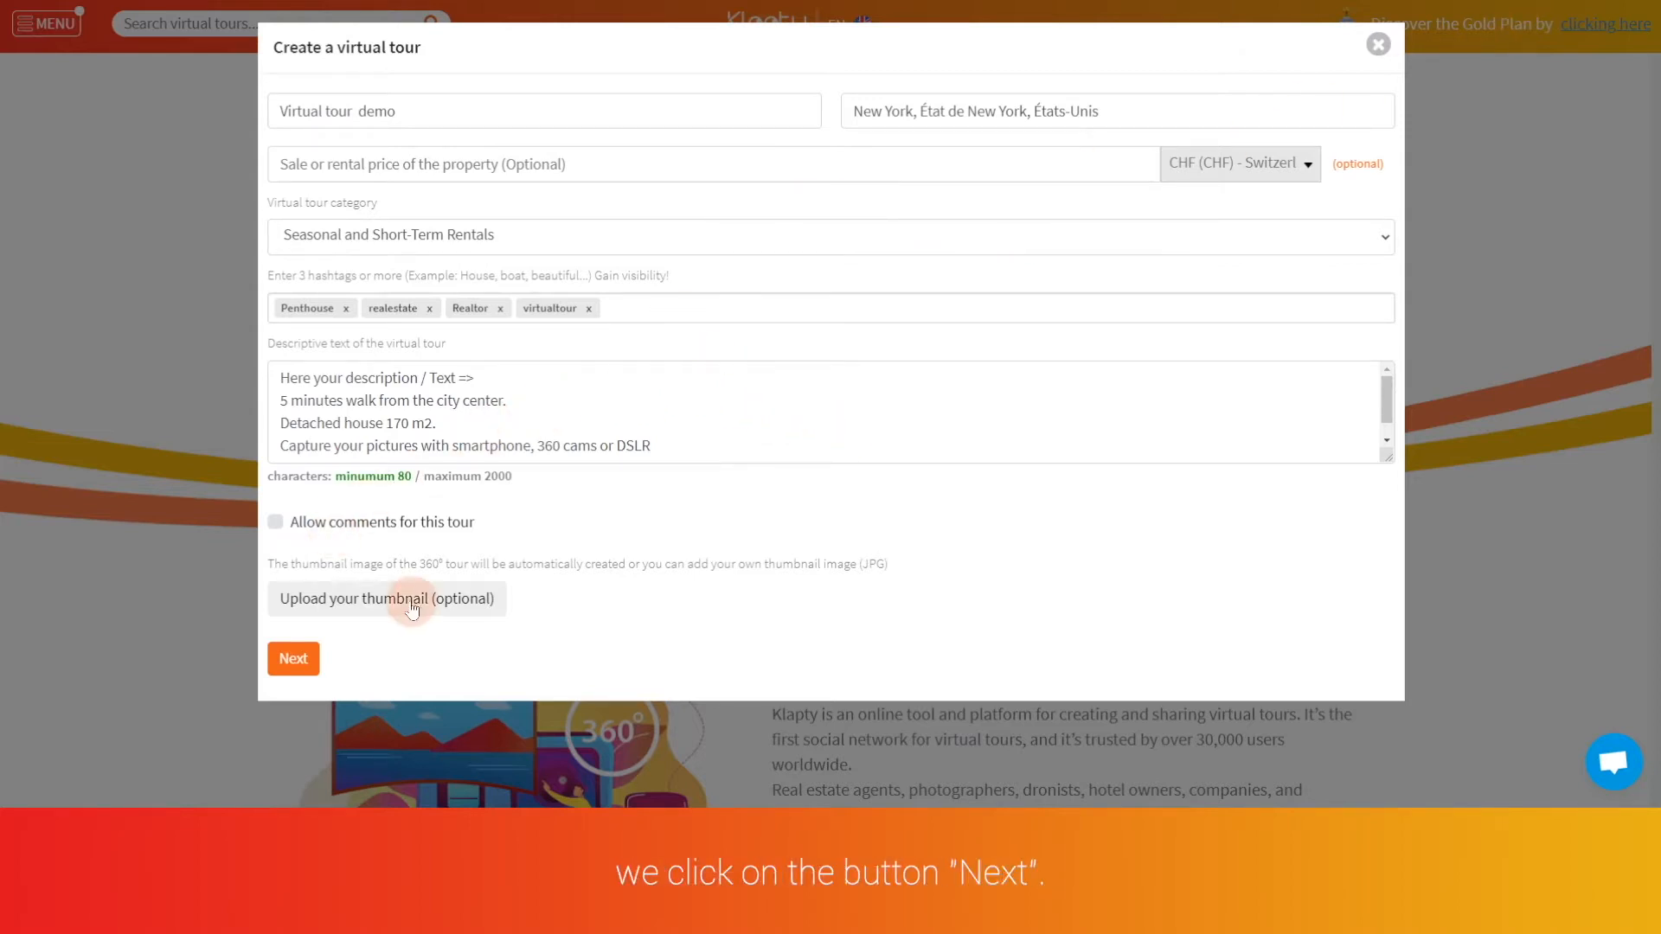
pyautogui.click(293, 658)
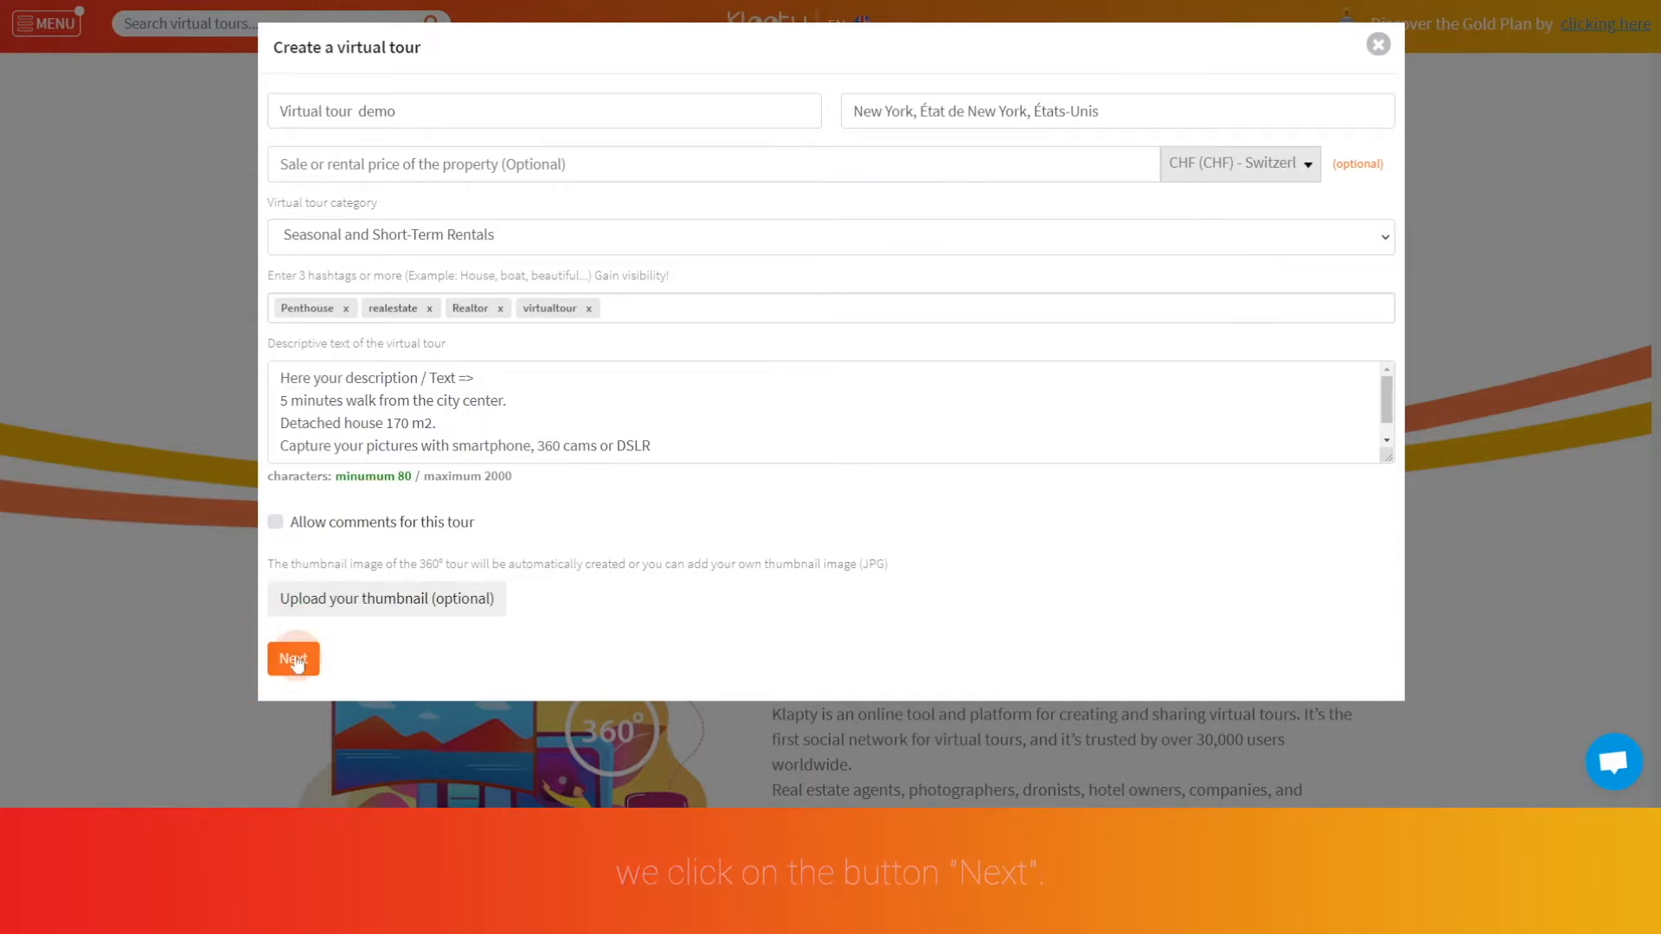
# Upload the panoramas 1.jpg and 2.jpg into the tour's 360 views
pyautogui.click(293, 657)
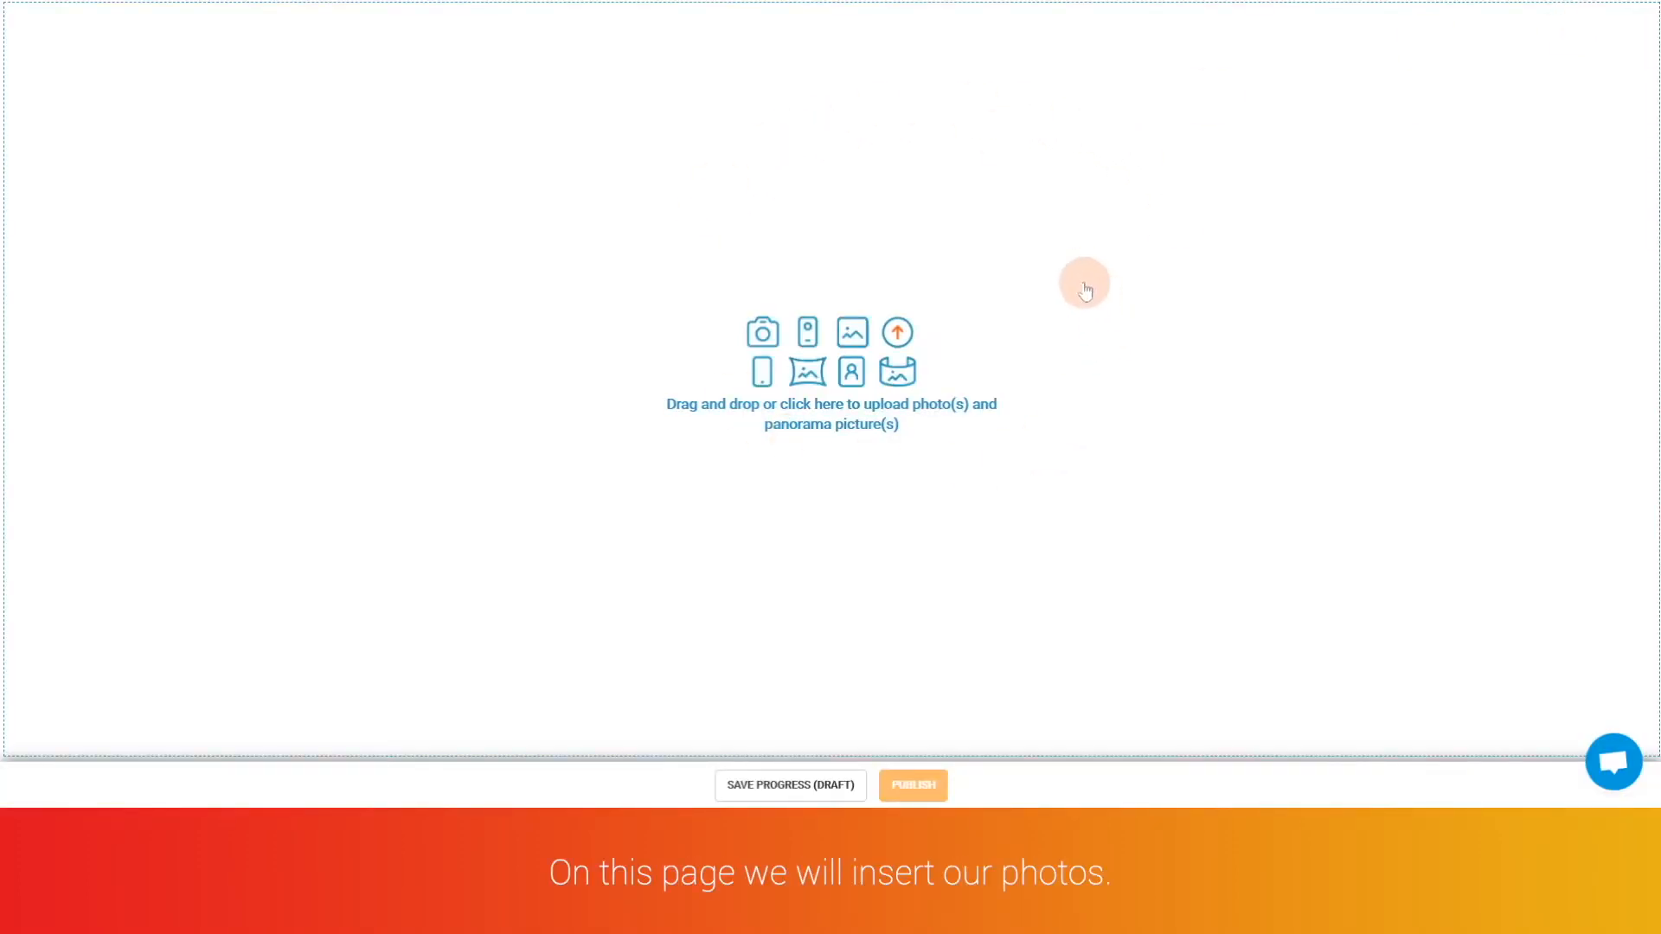
pyautogui.moveTo(1010, 209)
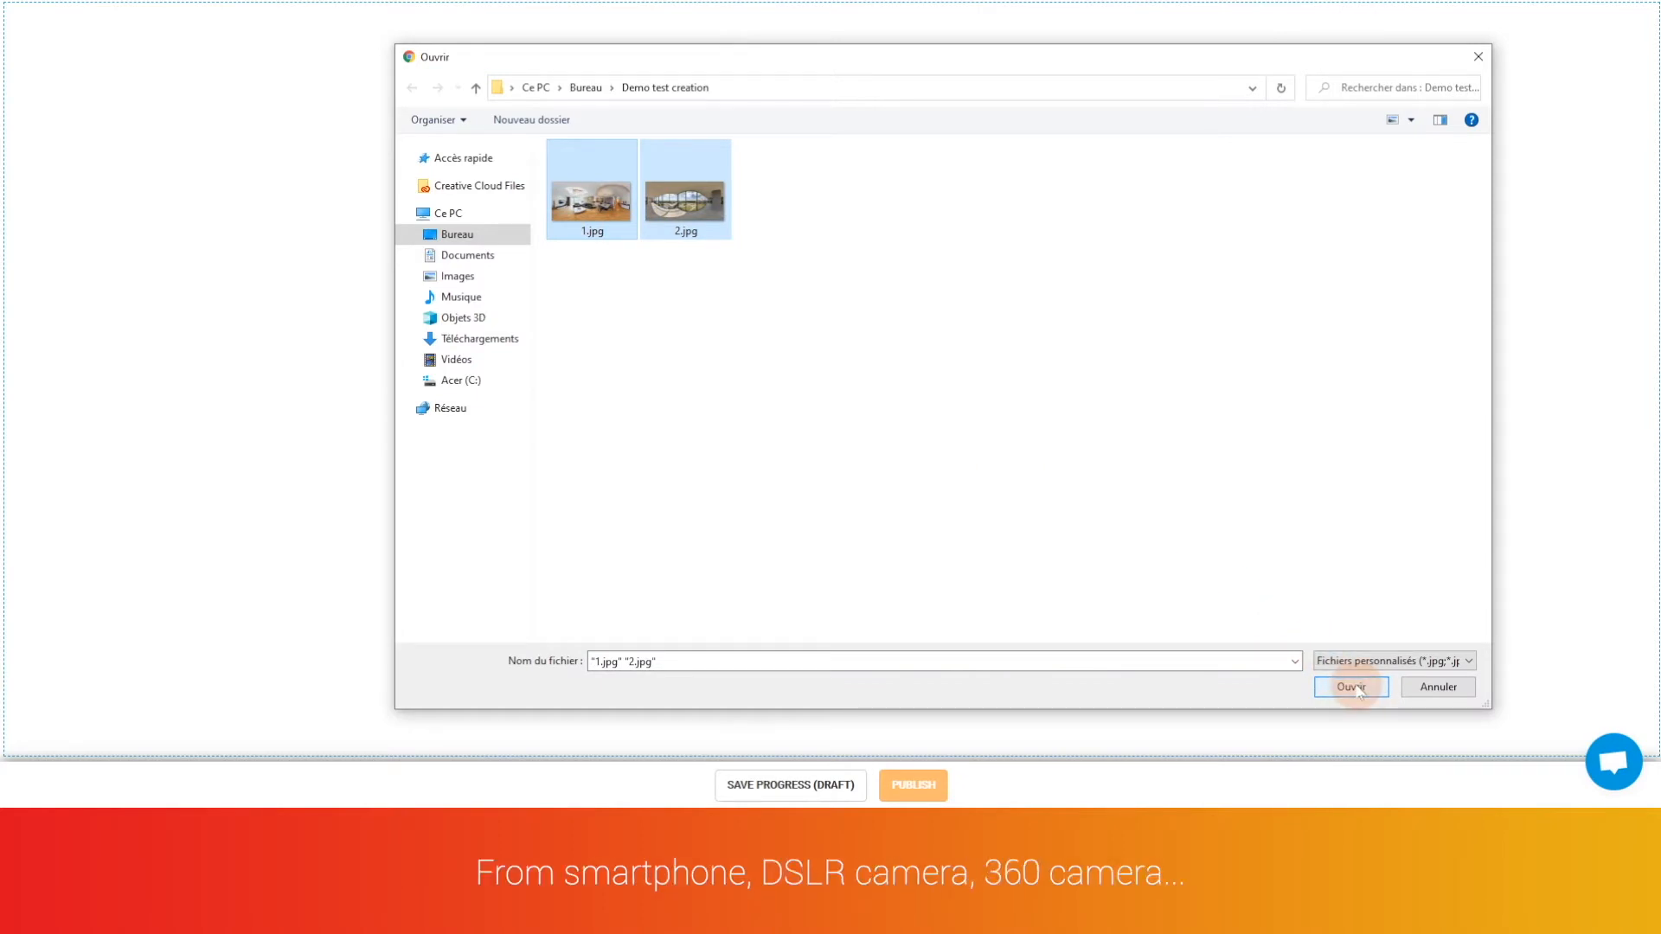
pyautogui.click(1349, 686)
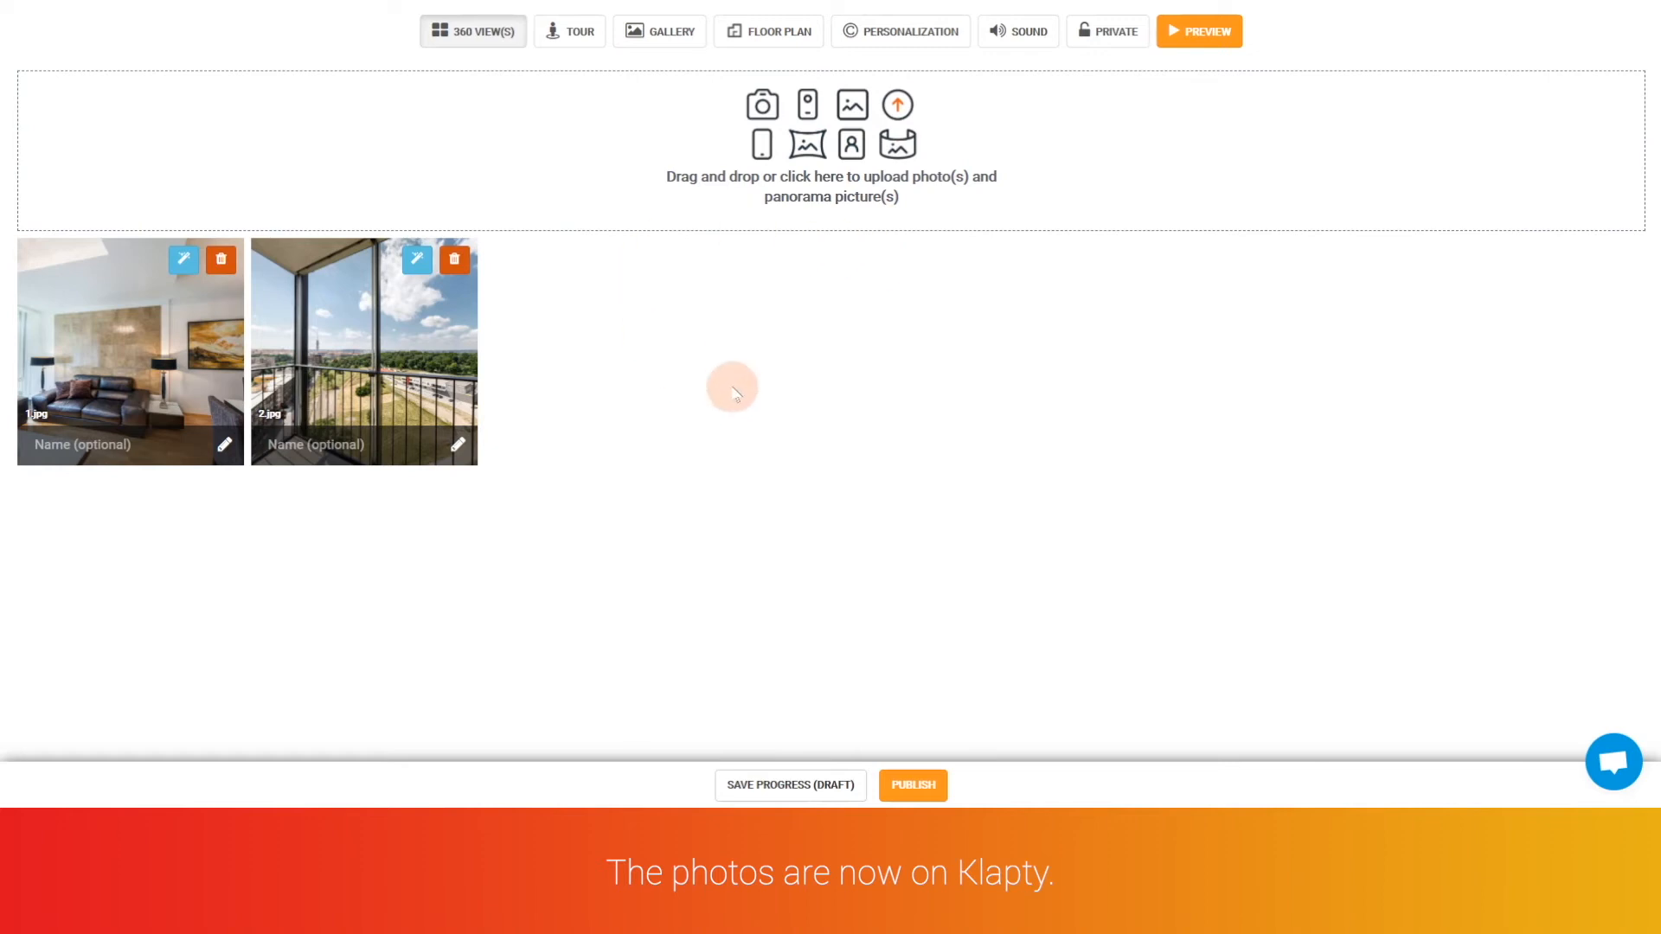
pyautogui.moveTo(920, 286)
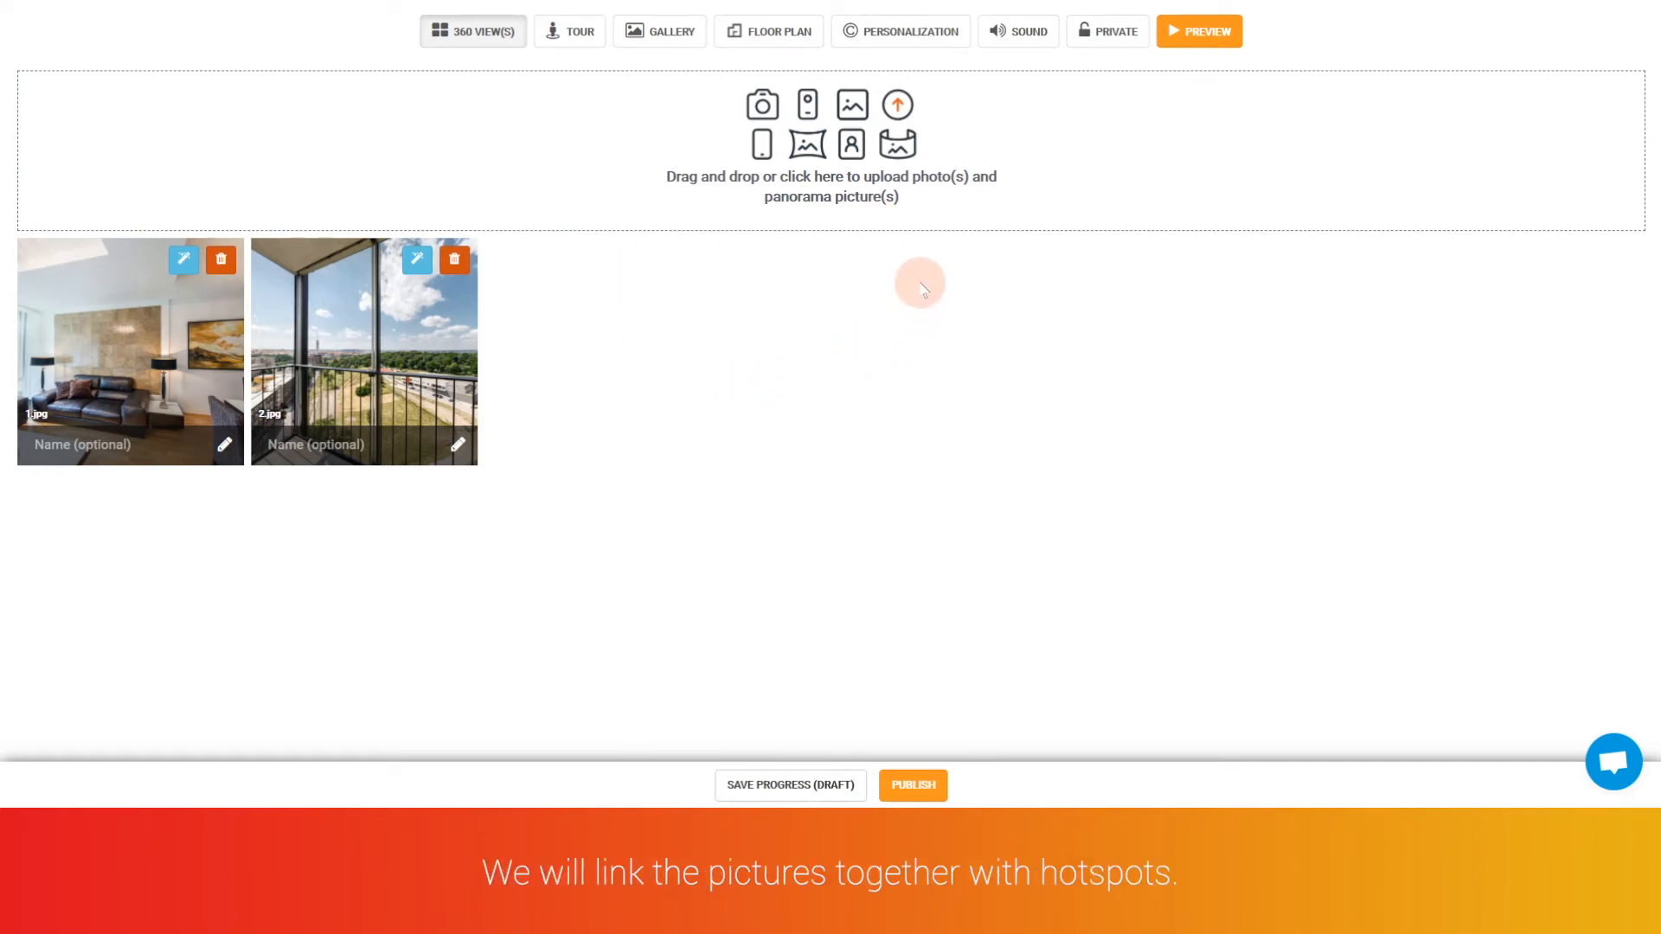
pyautogui.moveTo(964, 280)
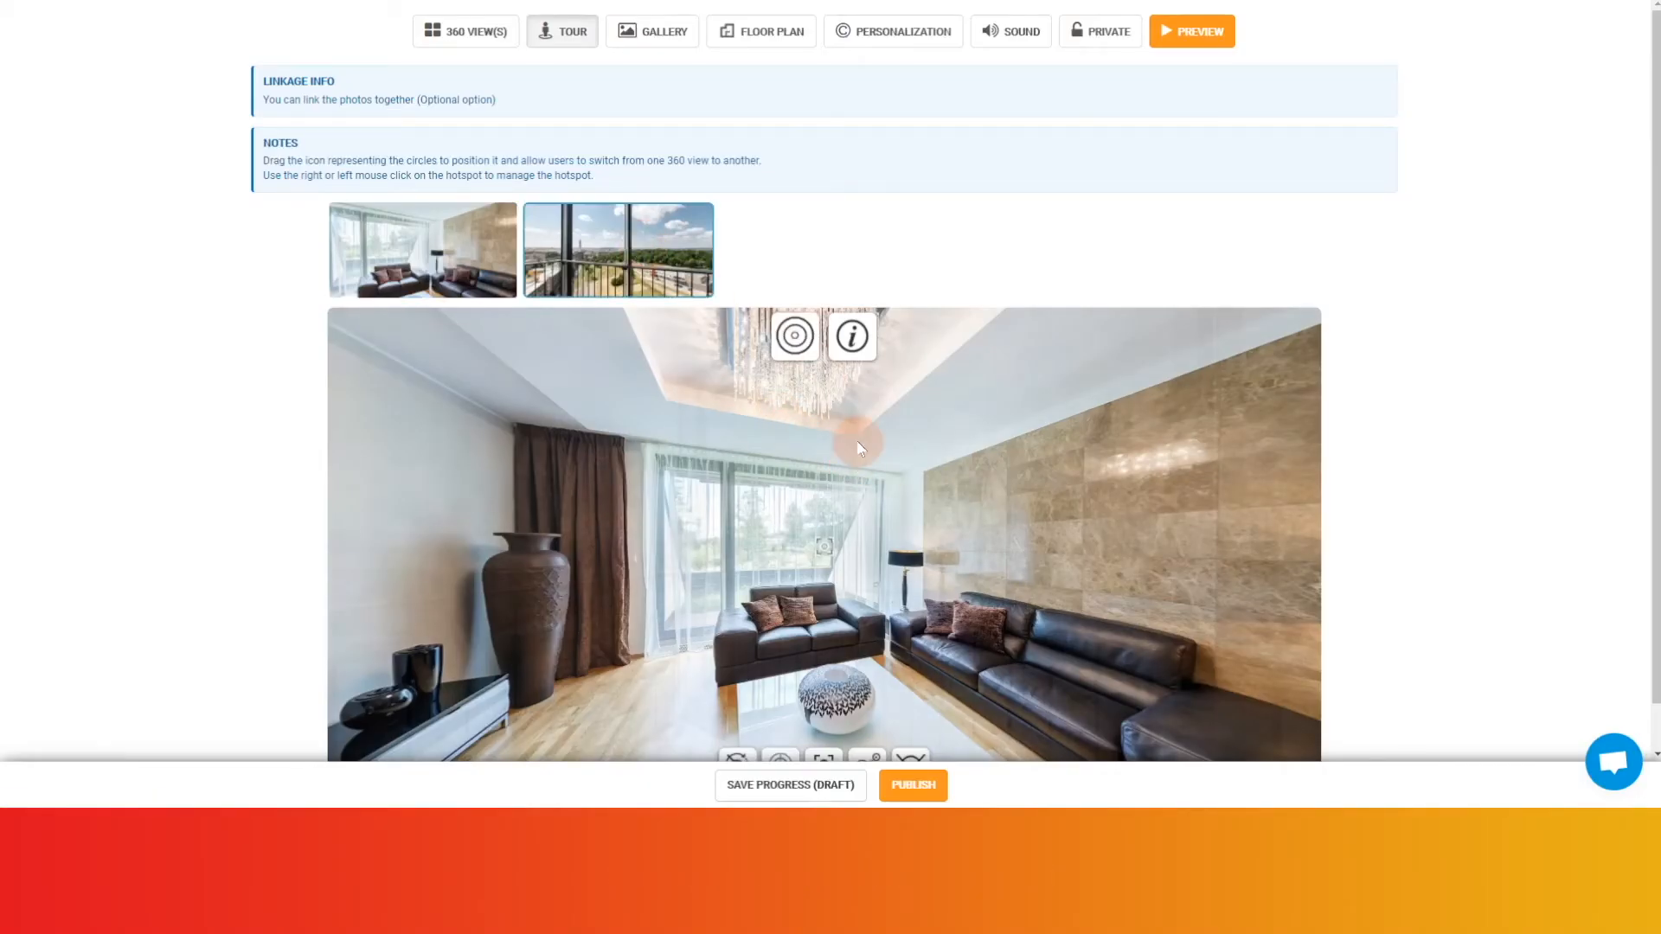
# Place a hotspot in the balcony panorama linking it to the other photo
pyautogui.click(617, 249)
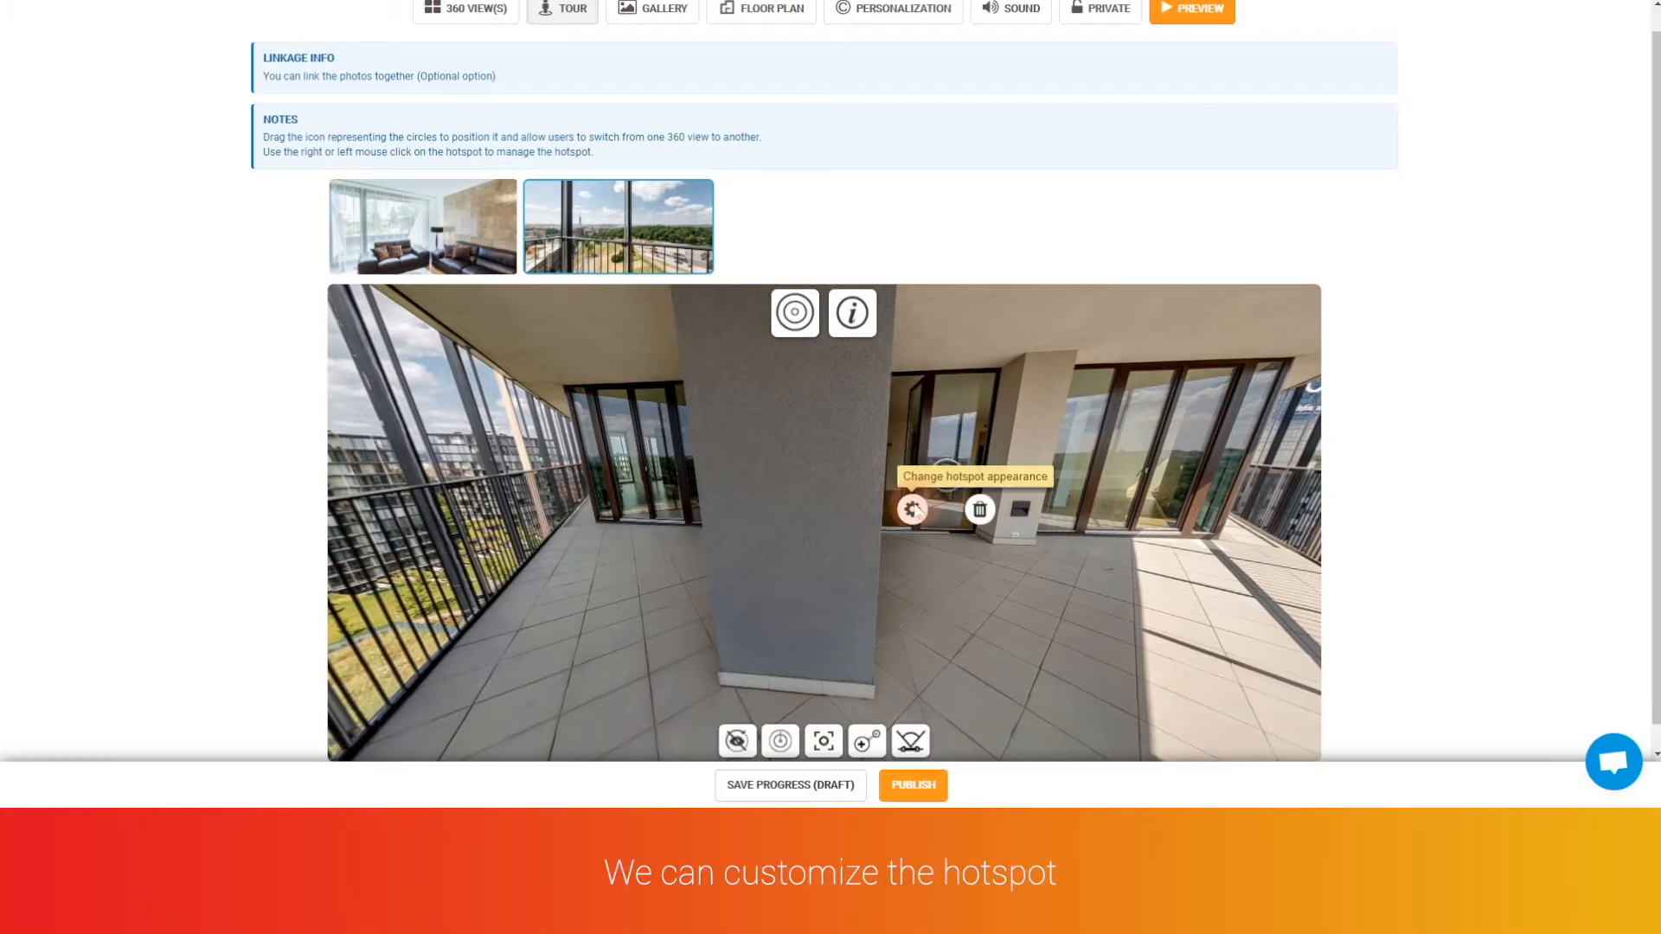
# Give the hotspot a yellow animation and an uploaded living-room thumbnail image, then close its appearance settings
pyautogui.click(911, 510)
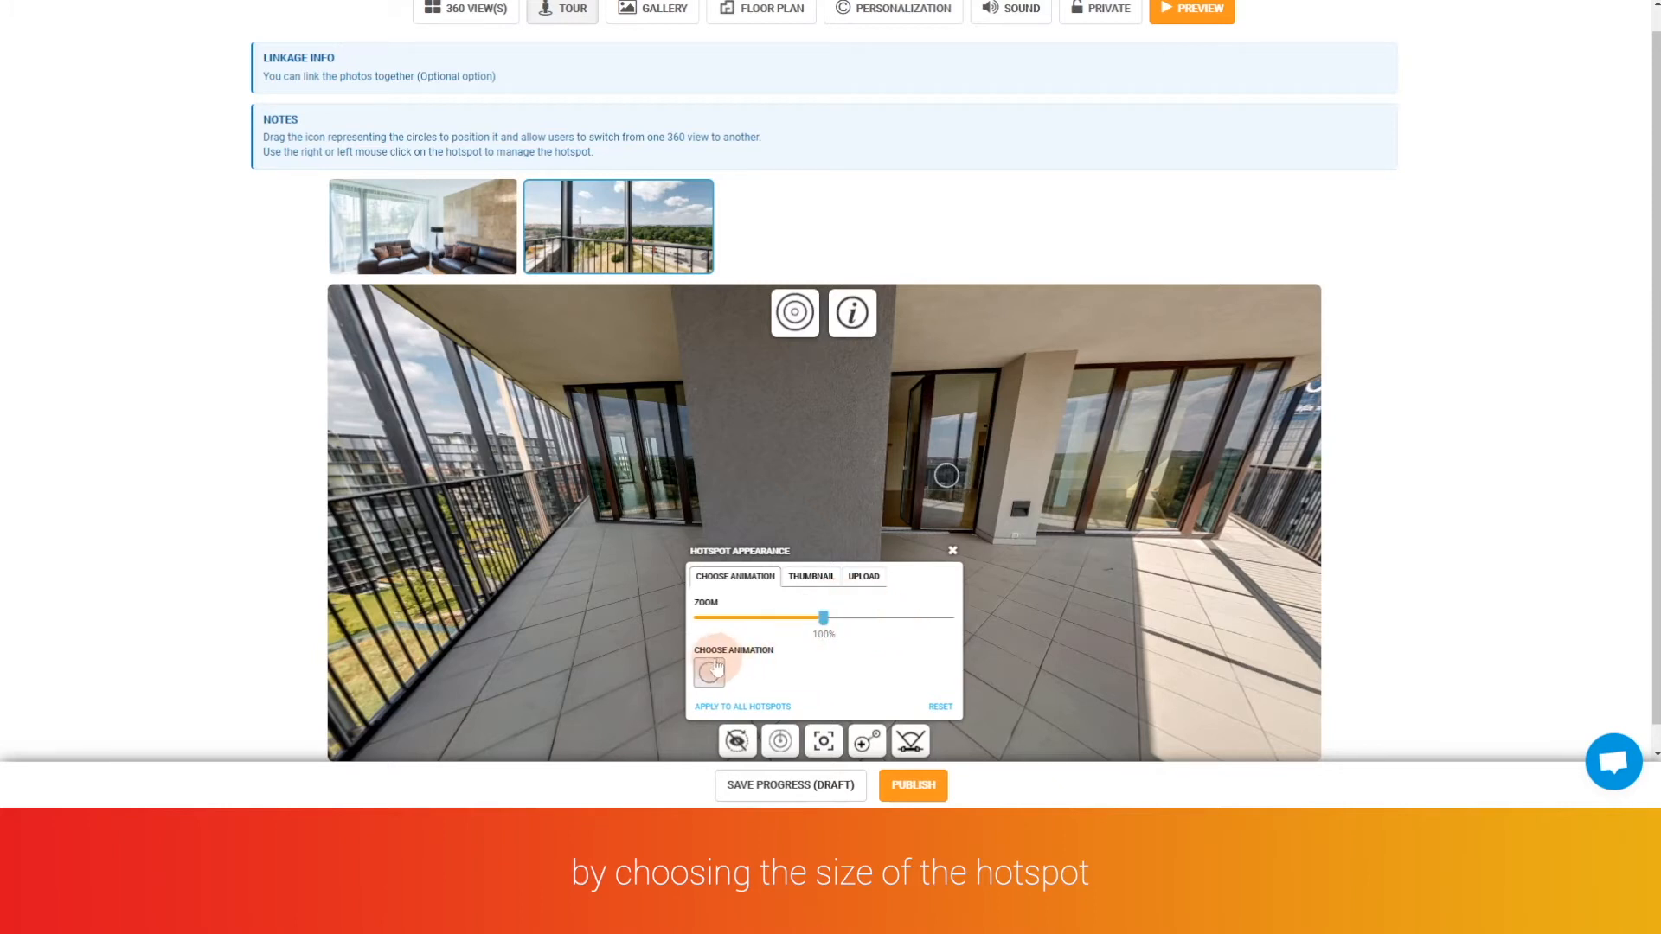
pyautogui.click(709, 671)
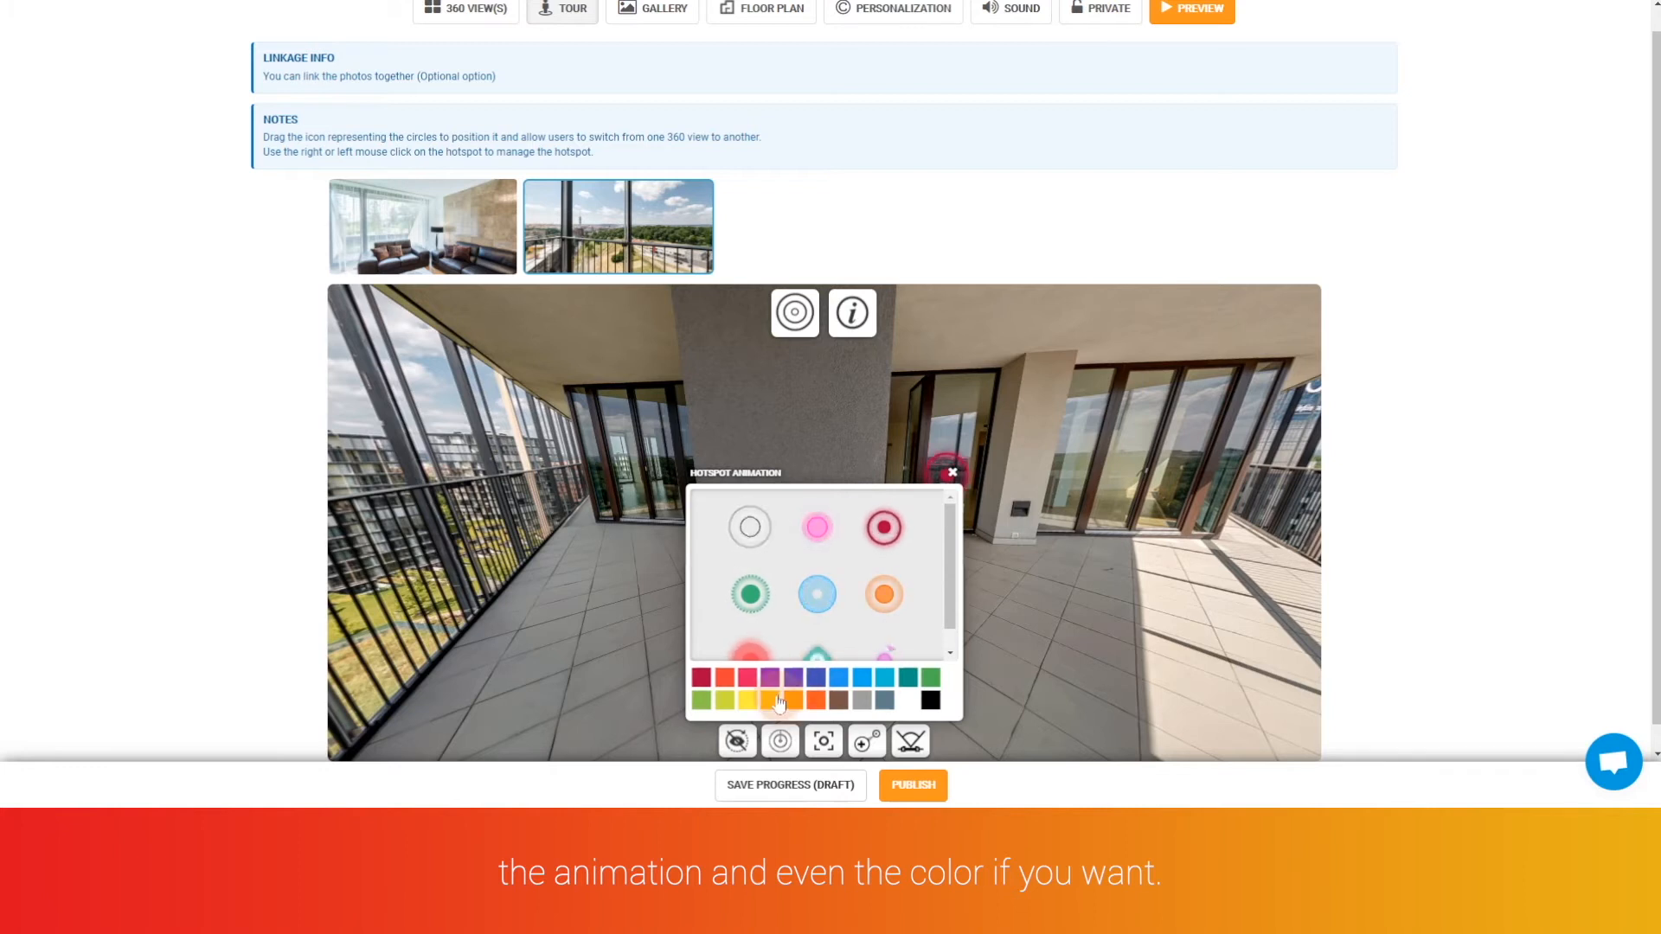
pyautogui.click(770, 699)
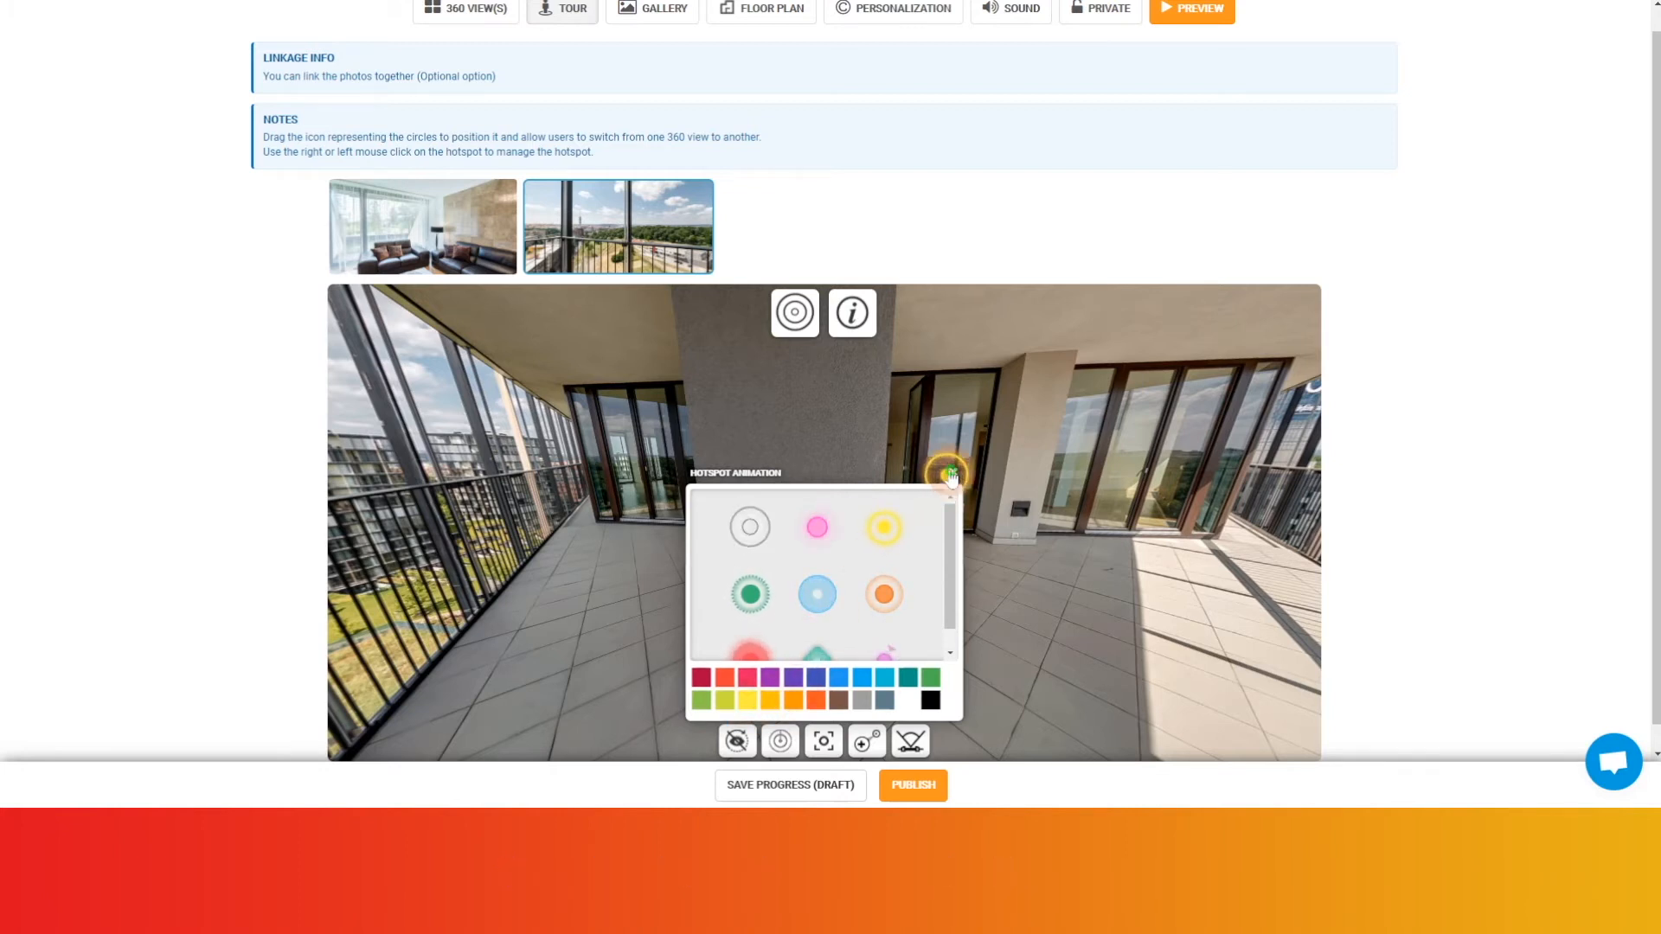
pyautogui.click(811, 585)
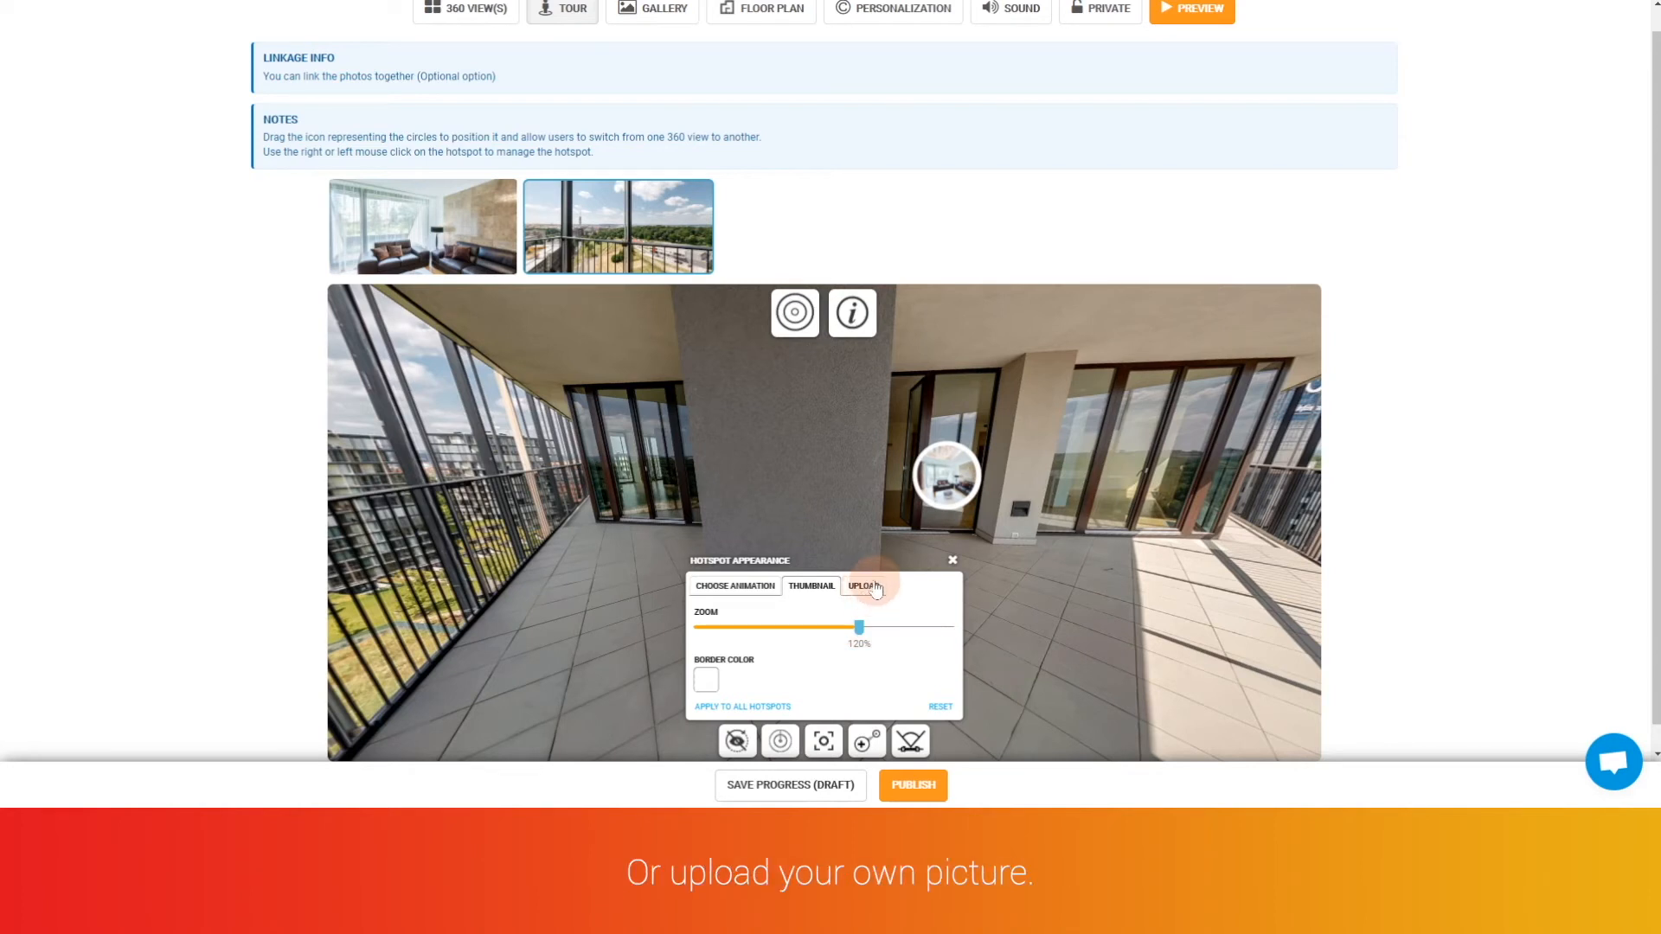
pyautogui.click(862, 586)
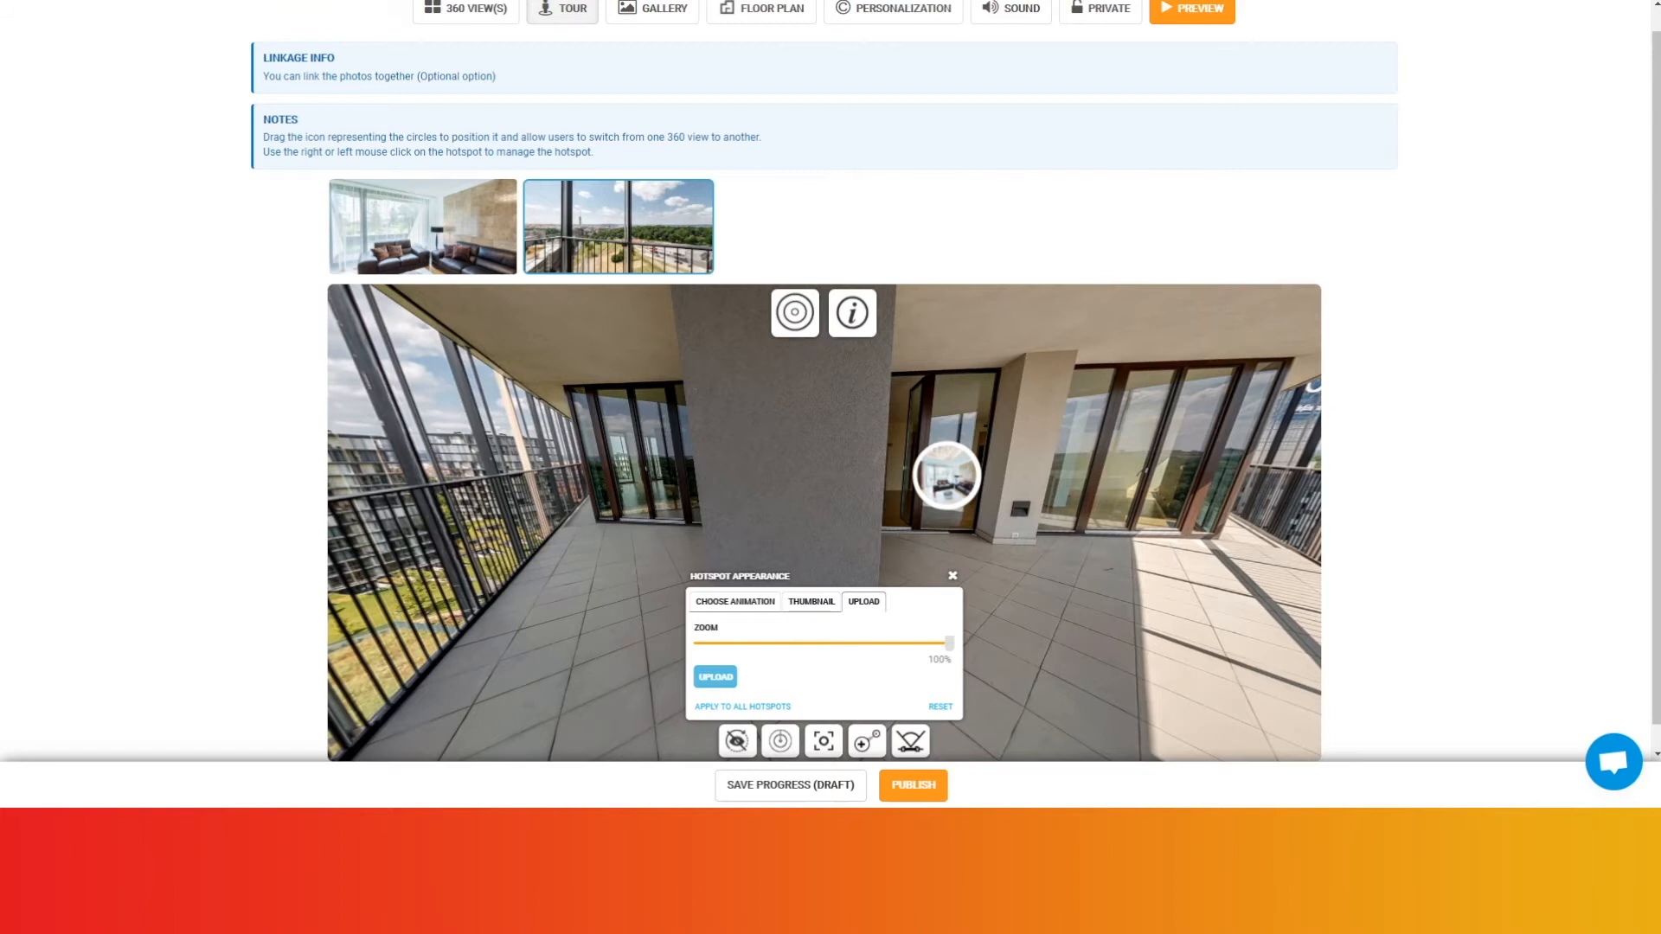
pyautogui.click(950, 575)
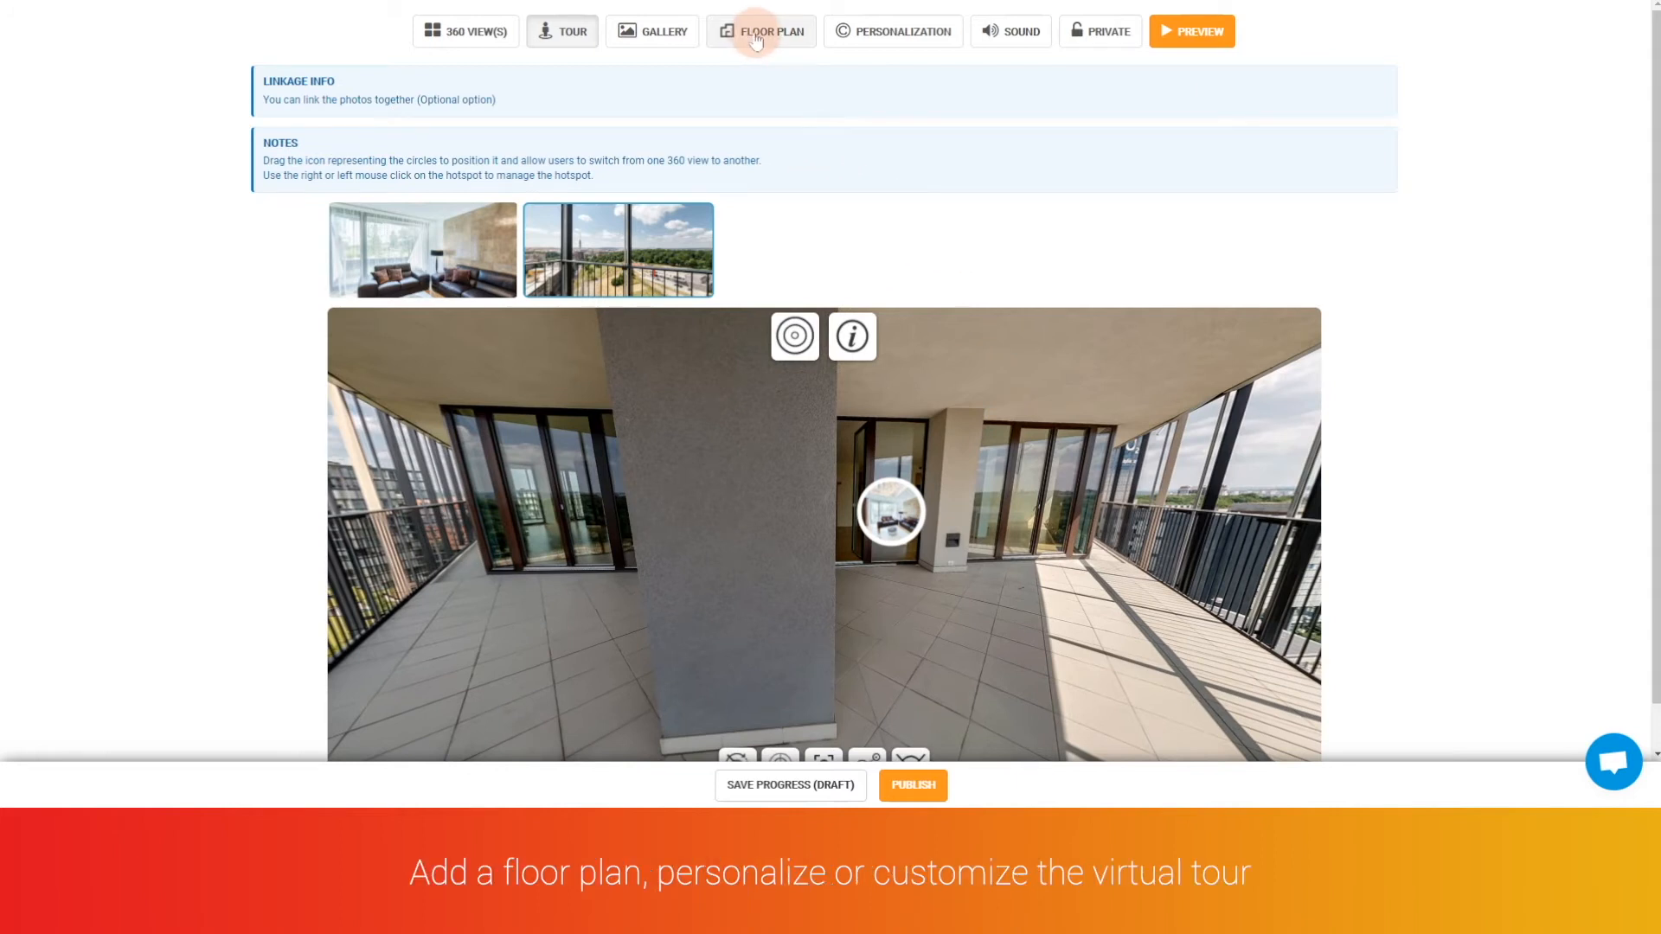
pyautogui.moveTo(892, 32)
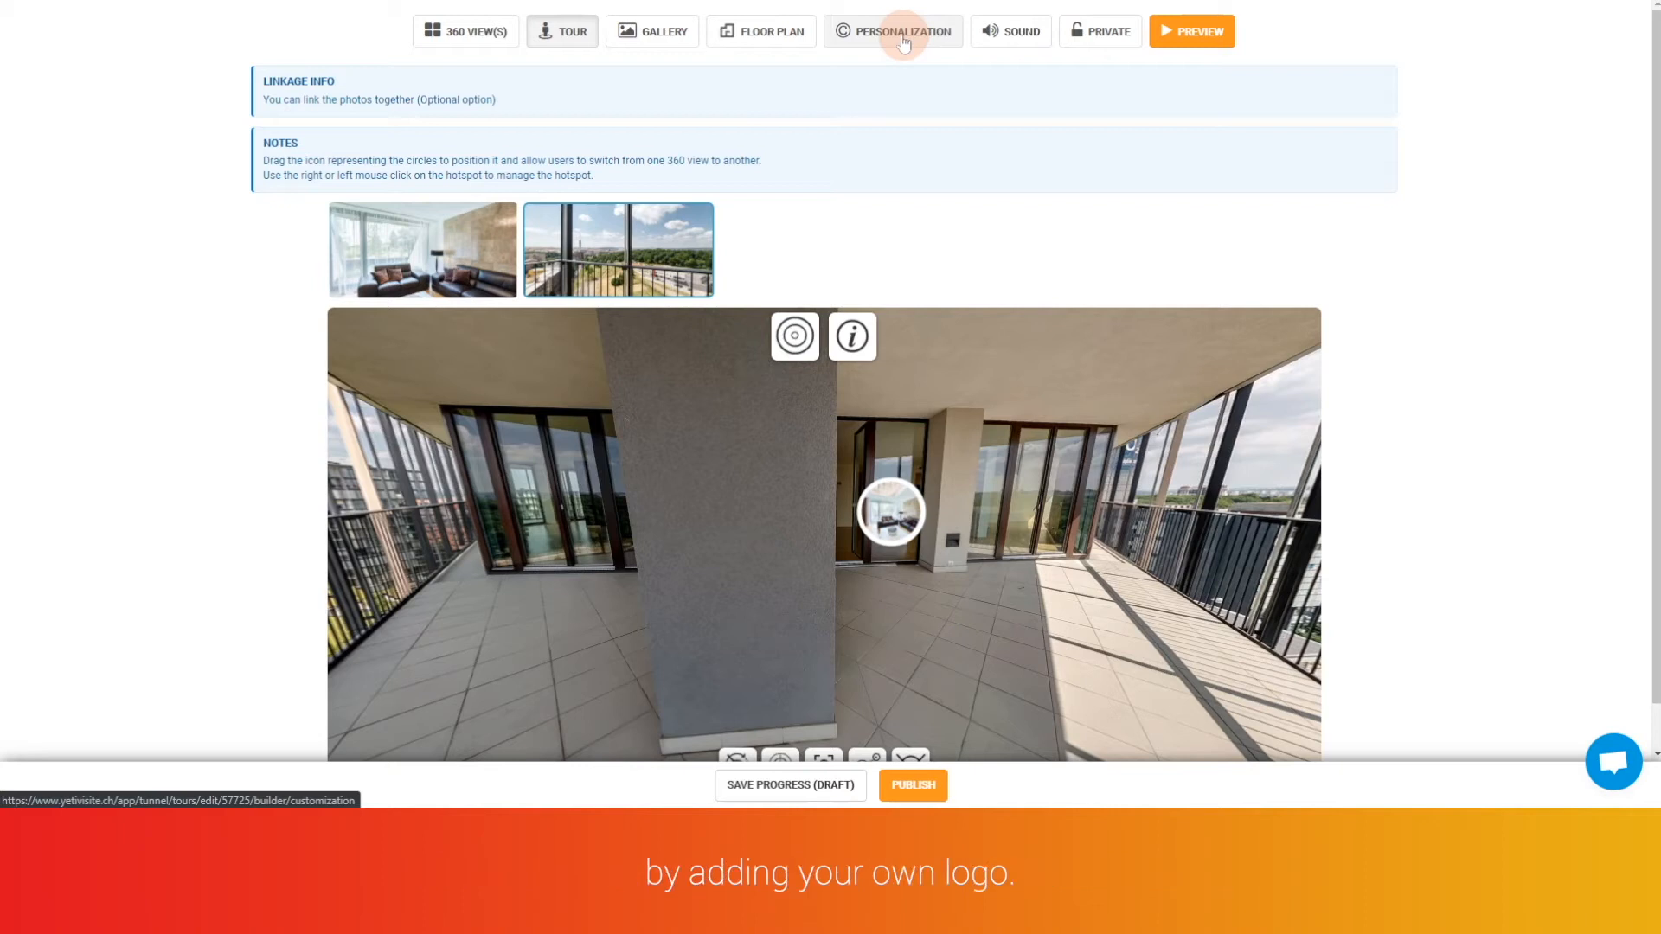
pyautogui.moveTo(929, 86)
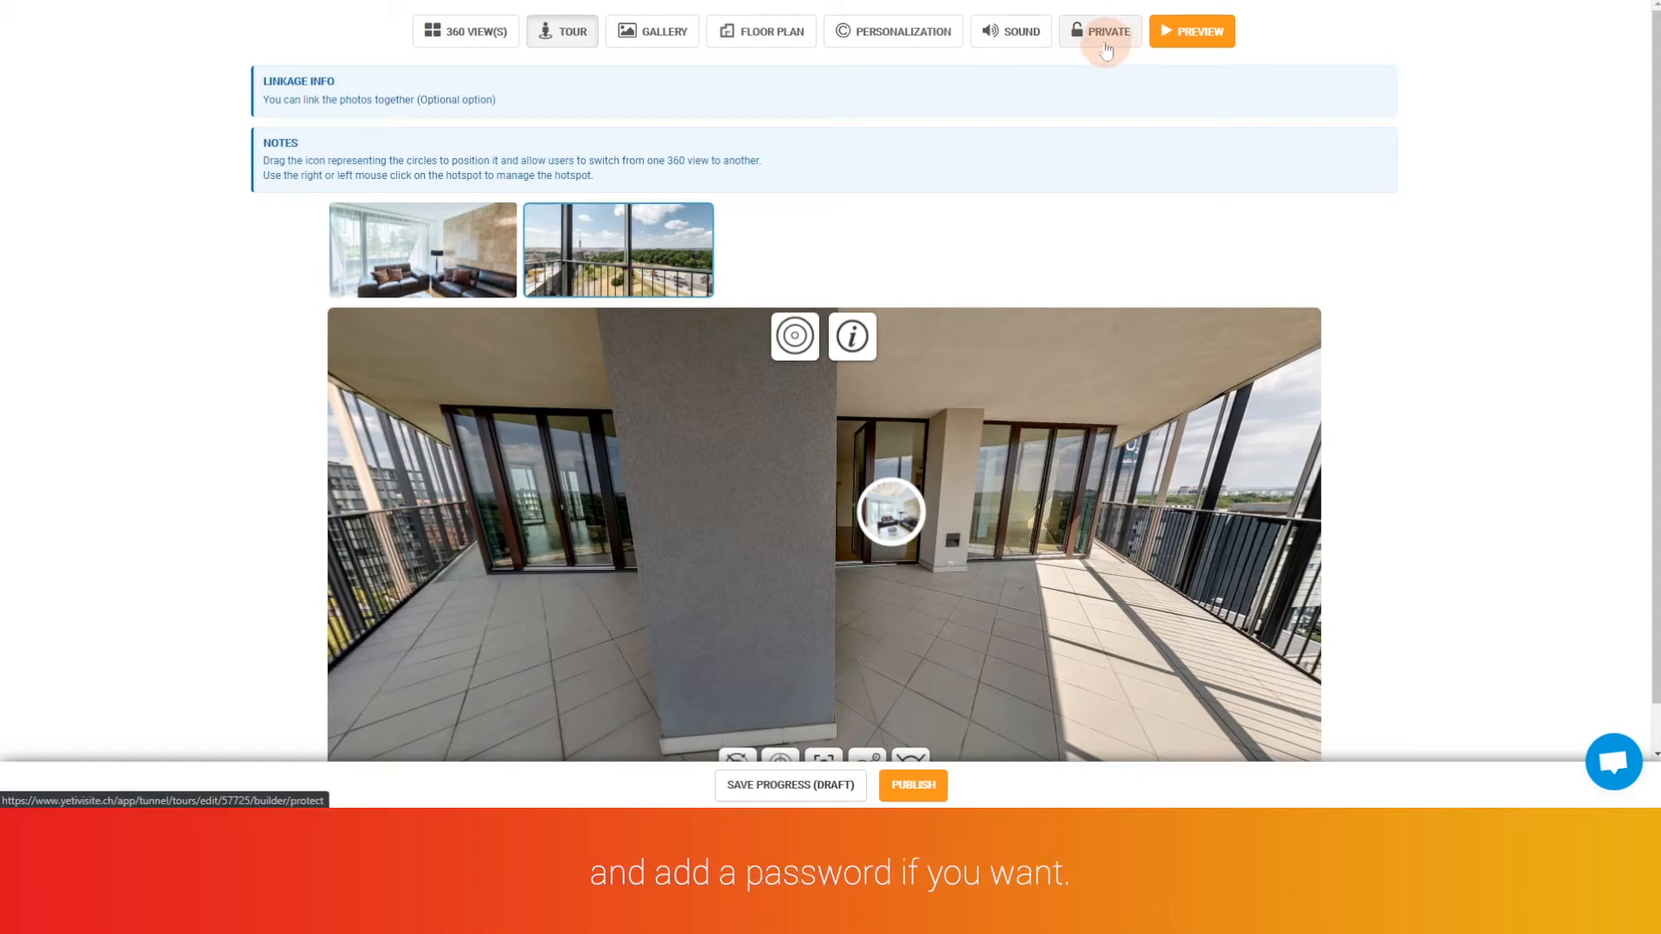
pyautogui.moveTo(1120, 199)
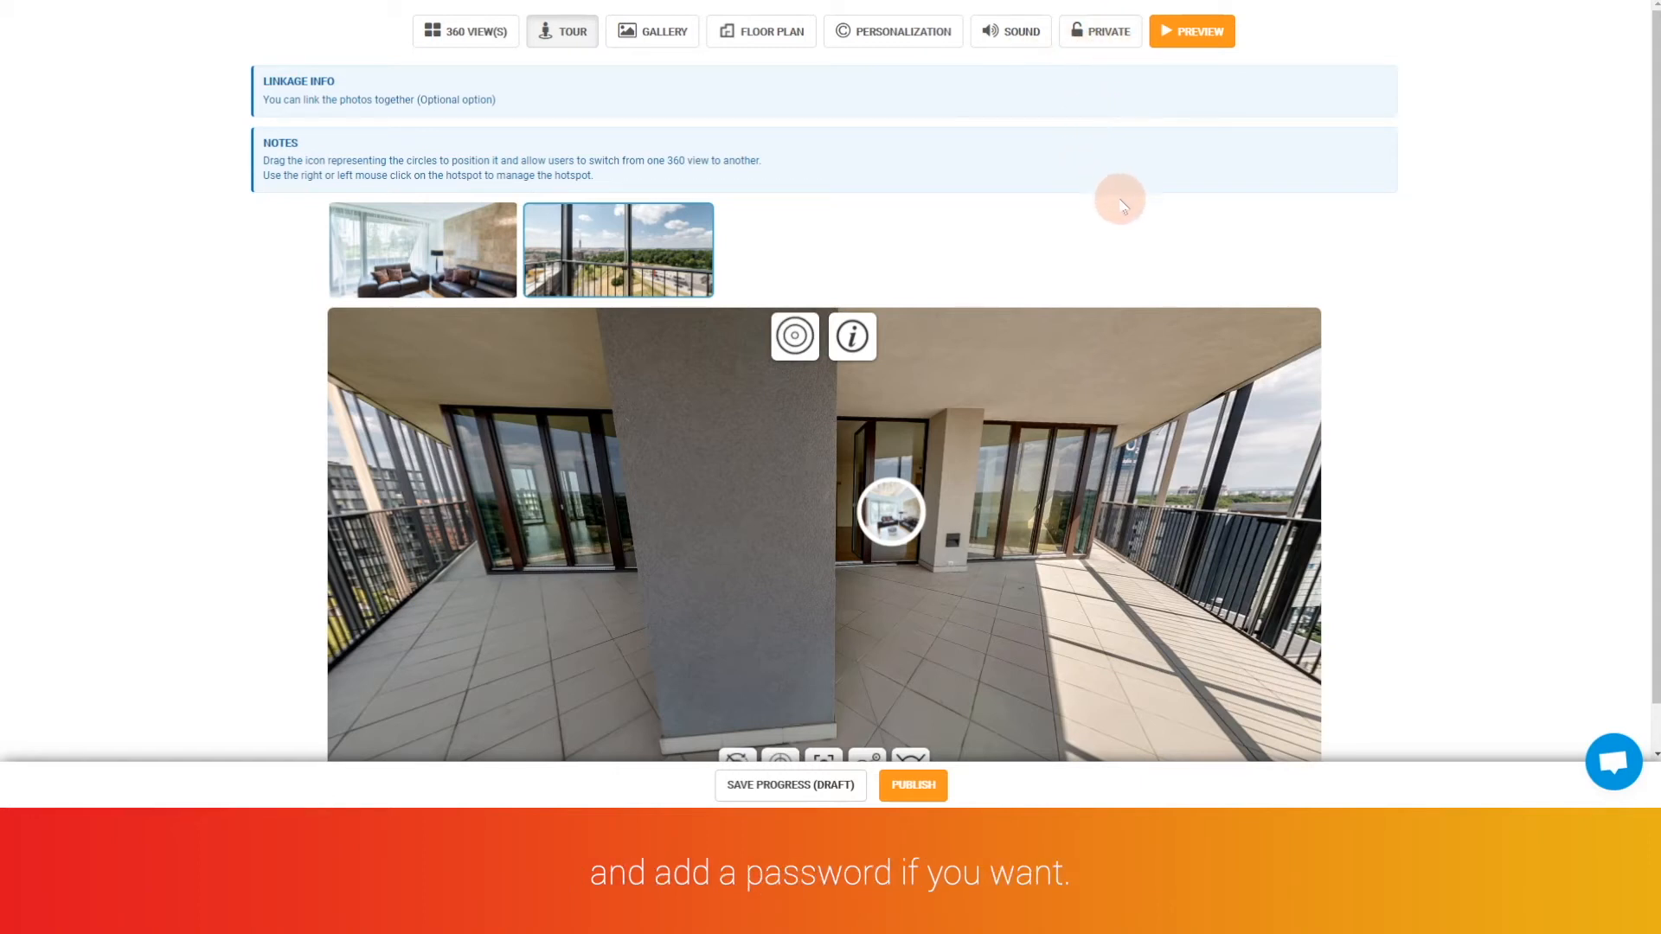
pyautogui.moveTo(1107, 429)
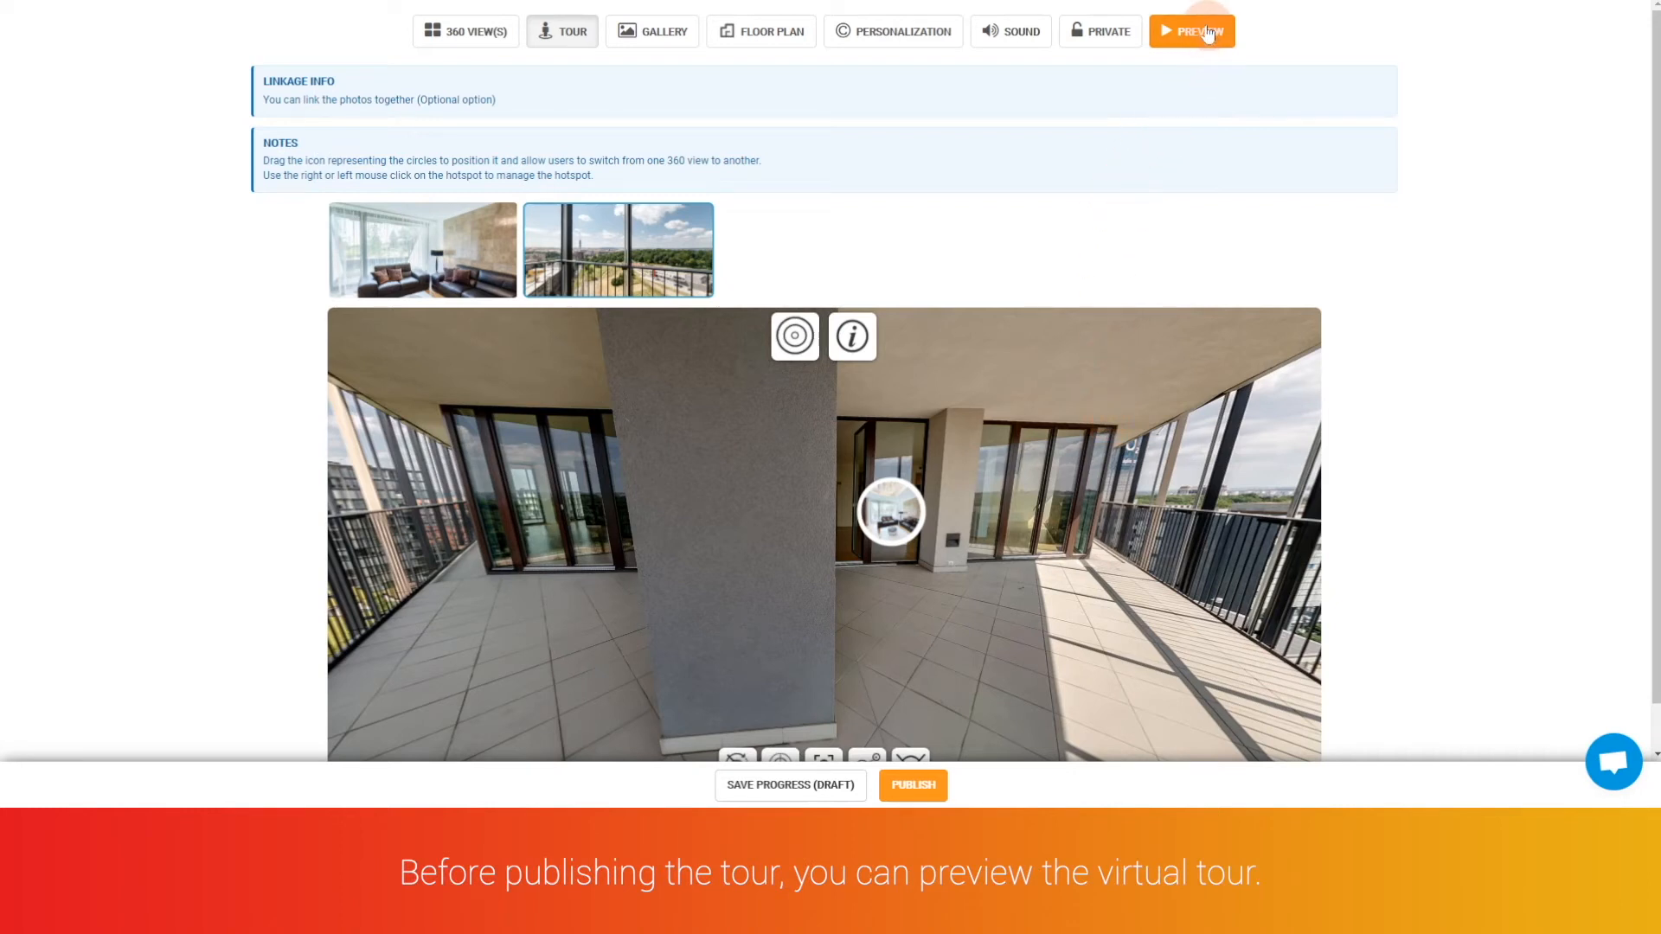
pyautogui.click(1192, 31)
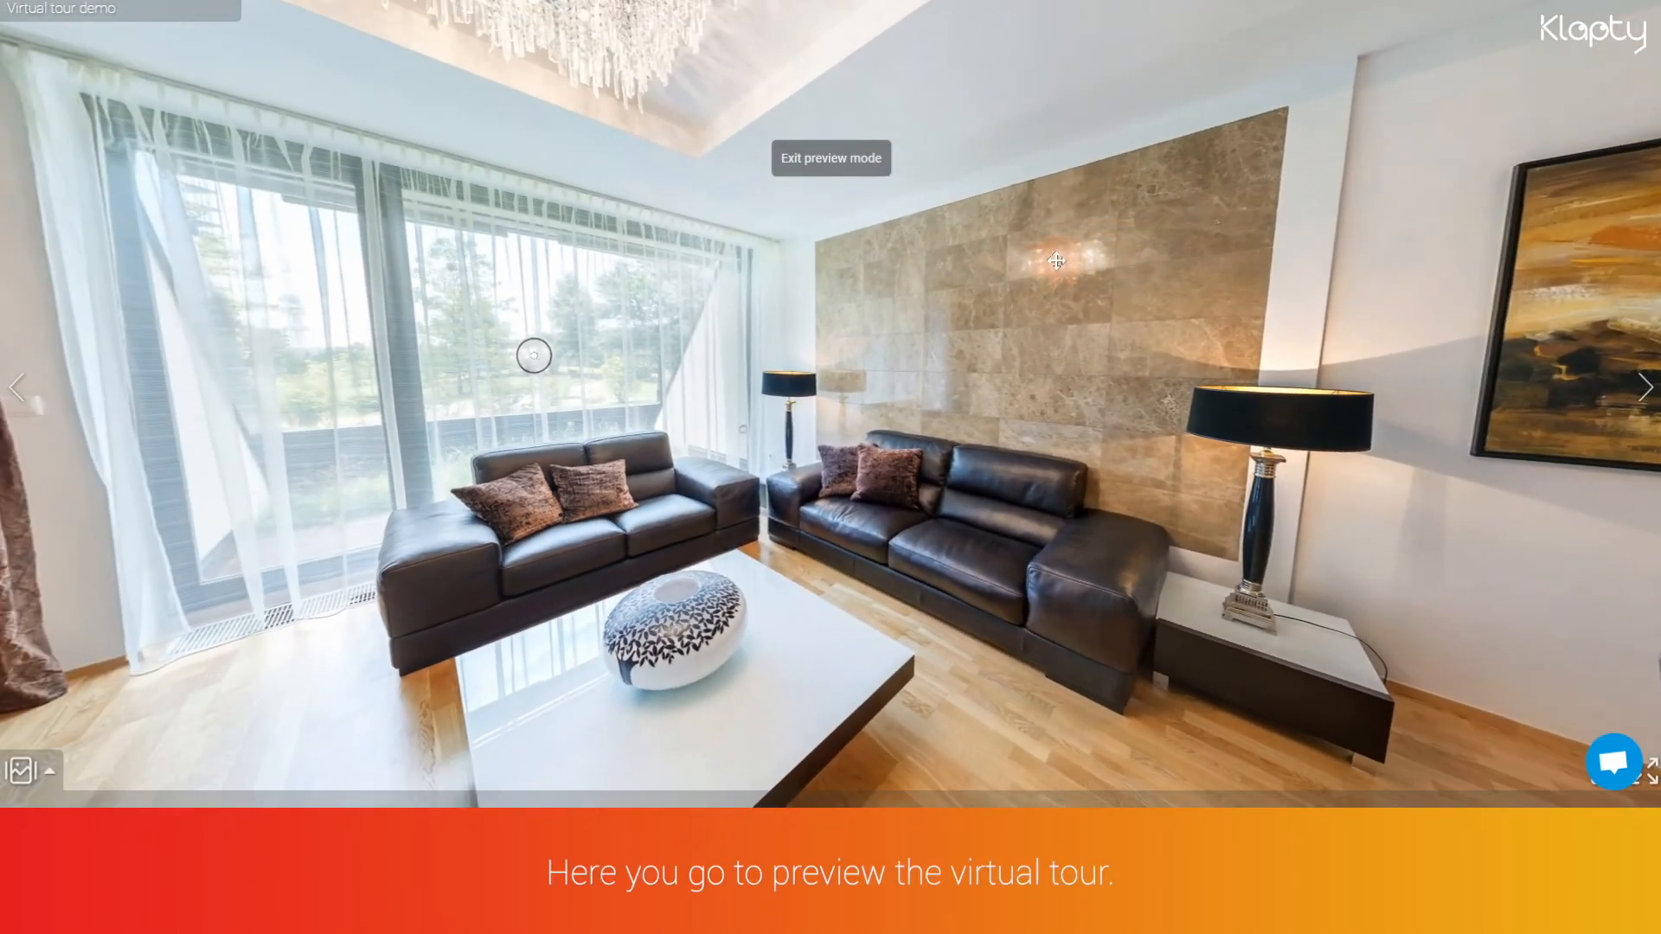
pyautogui.click(830, 157)
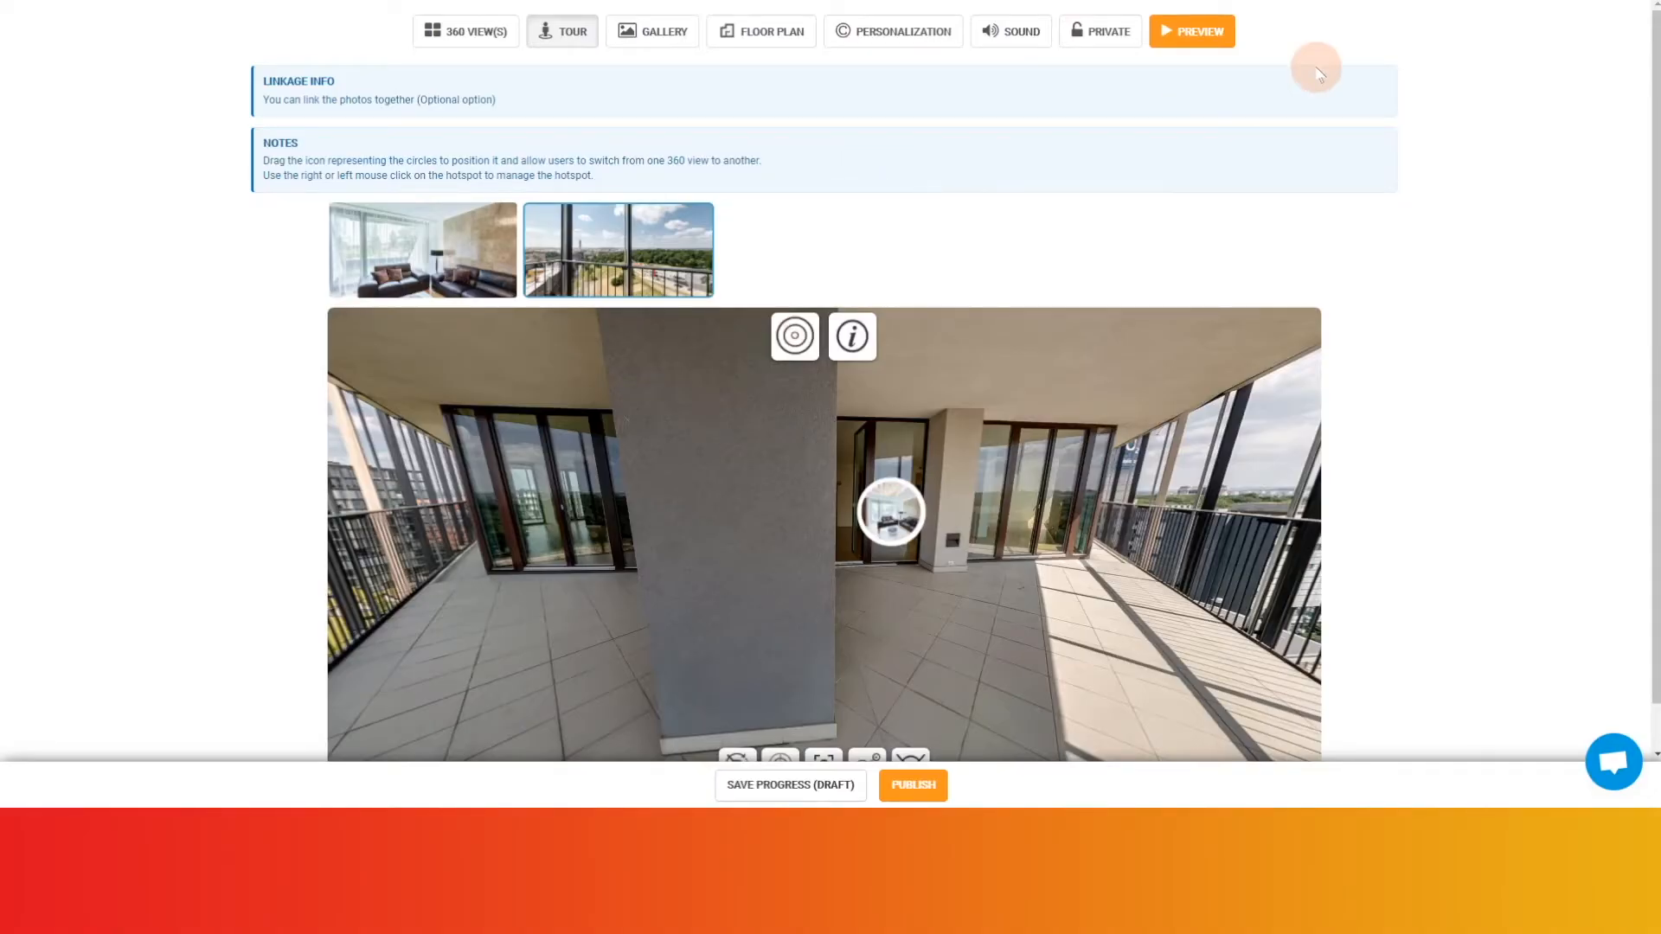
pyautogui.moveTo(1420, 72)
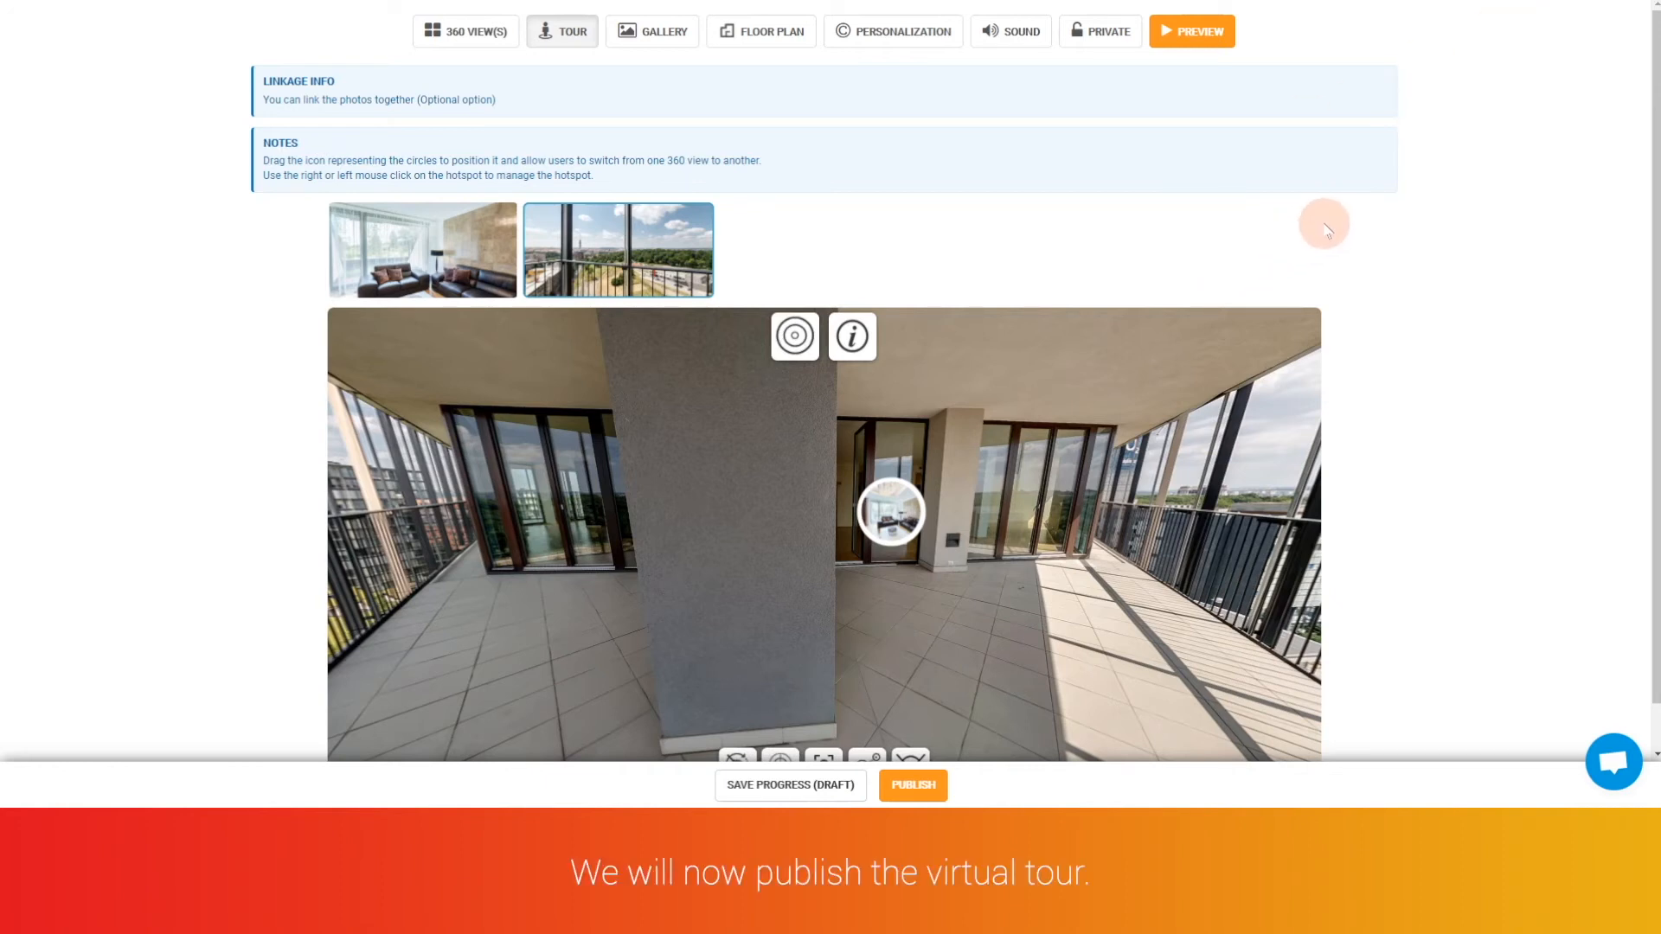
# Publish the tour and get the 'Tour created successfully' confirmation
pyautogui.scroll(3)
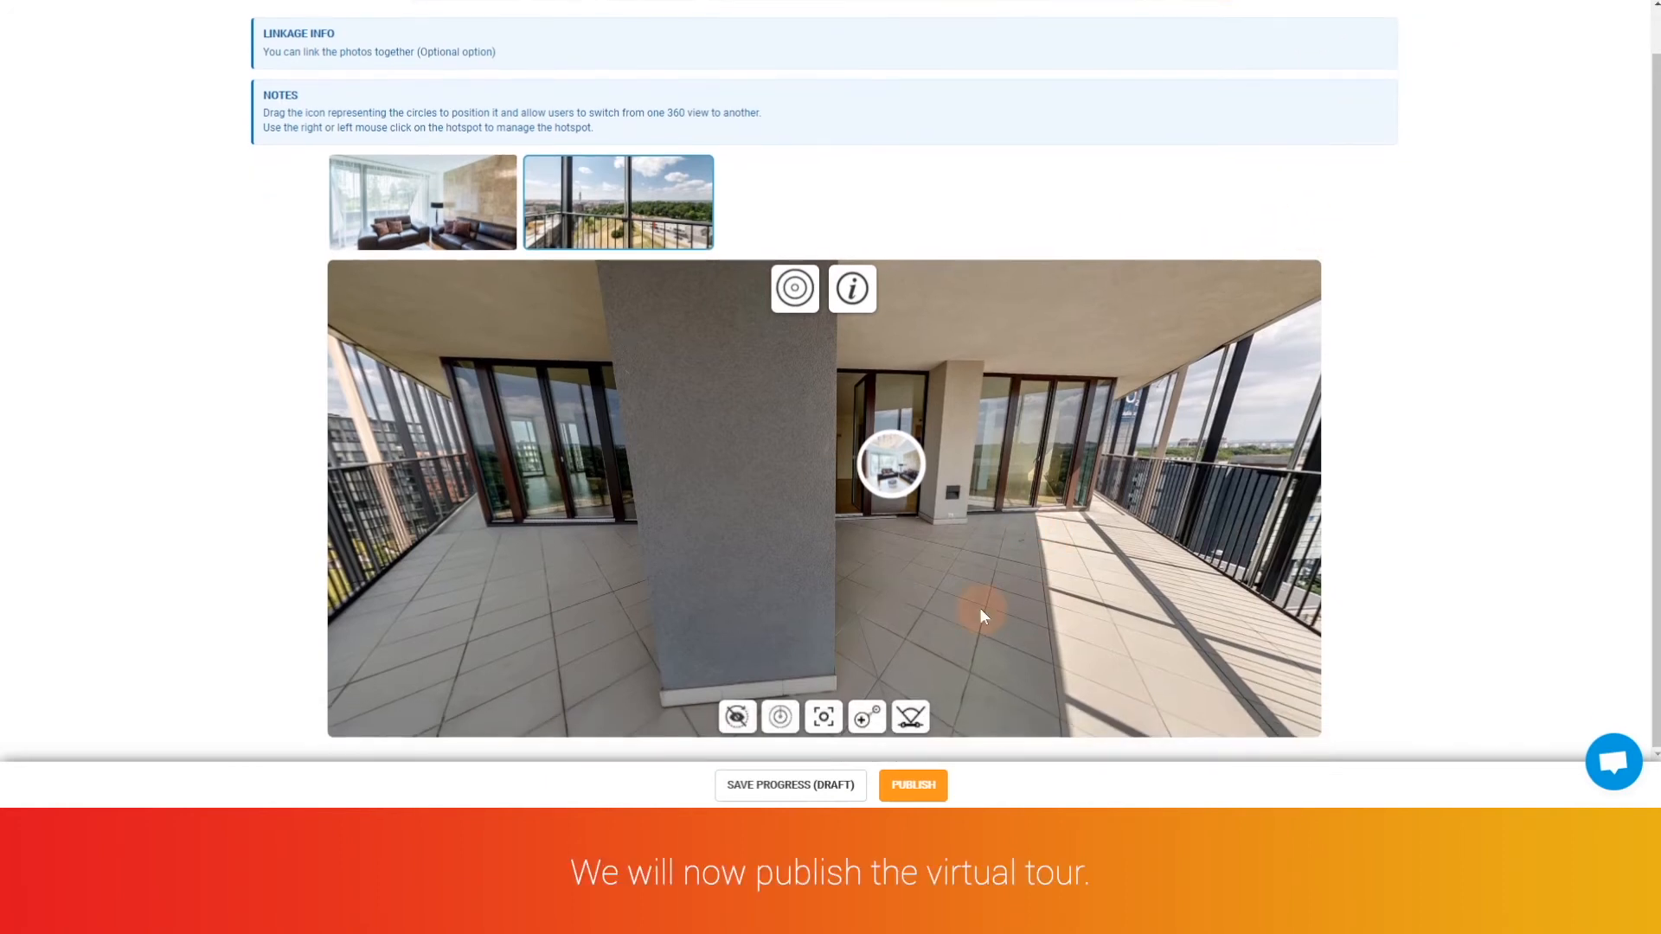
pyautogui.click(911, 785)
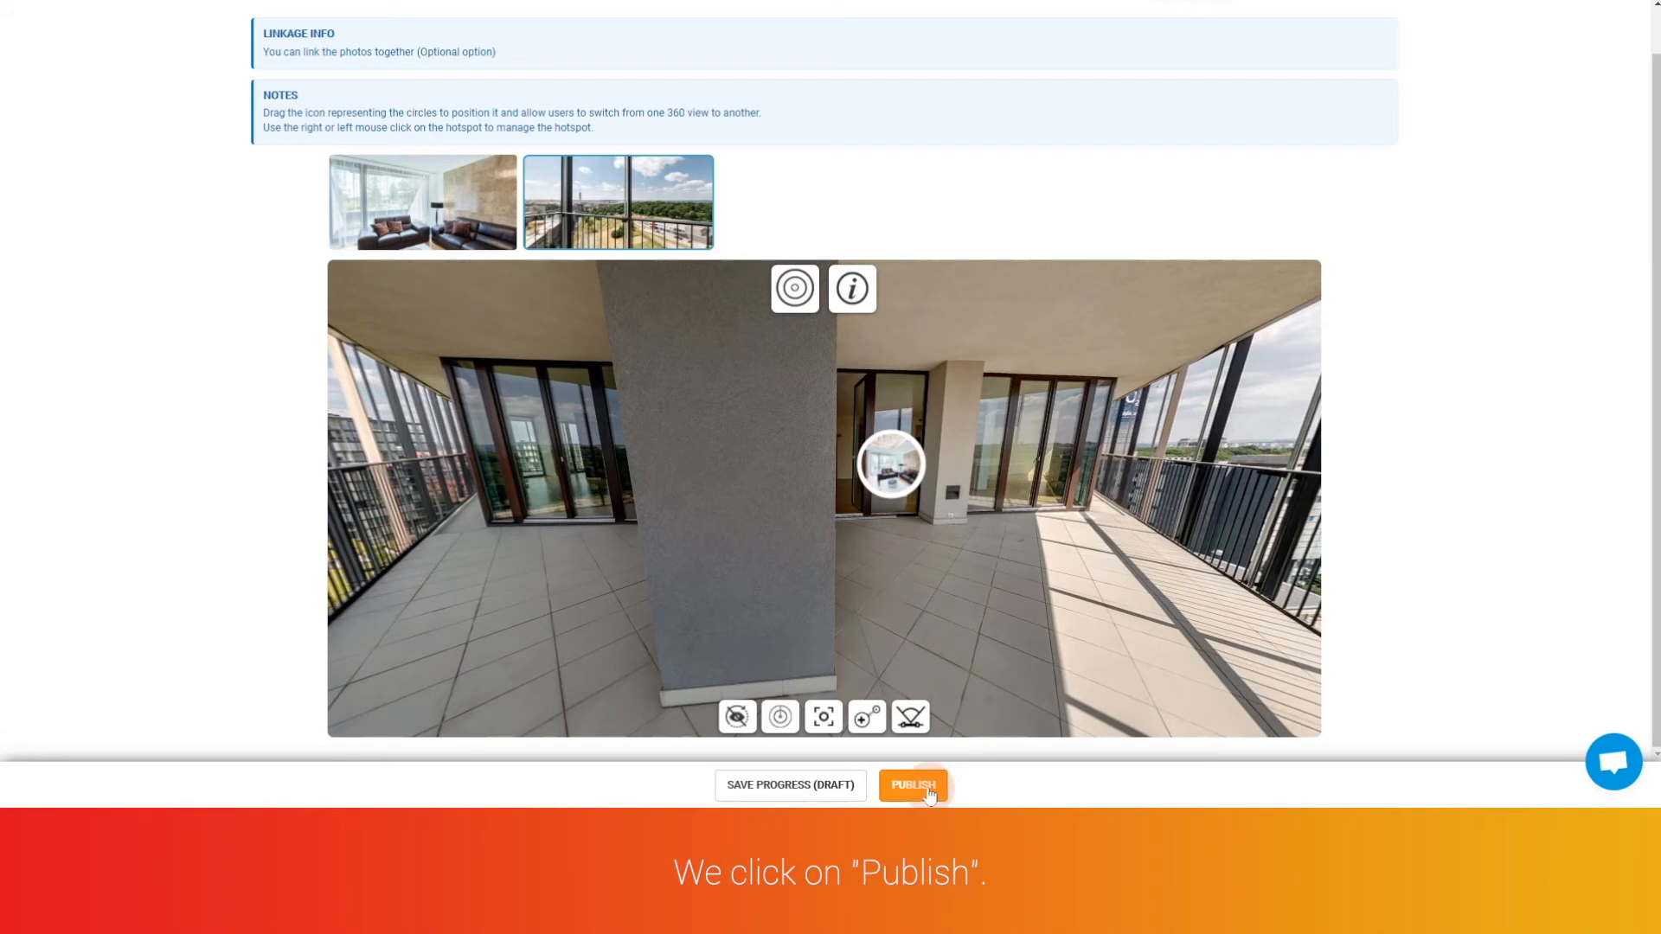
pyautogui.click(912, 784)
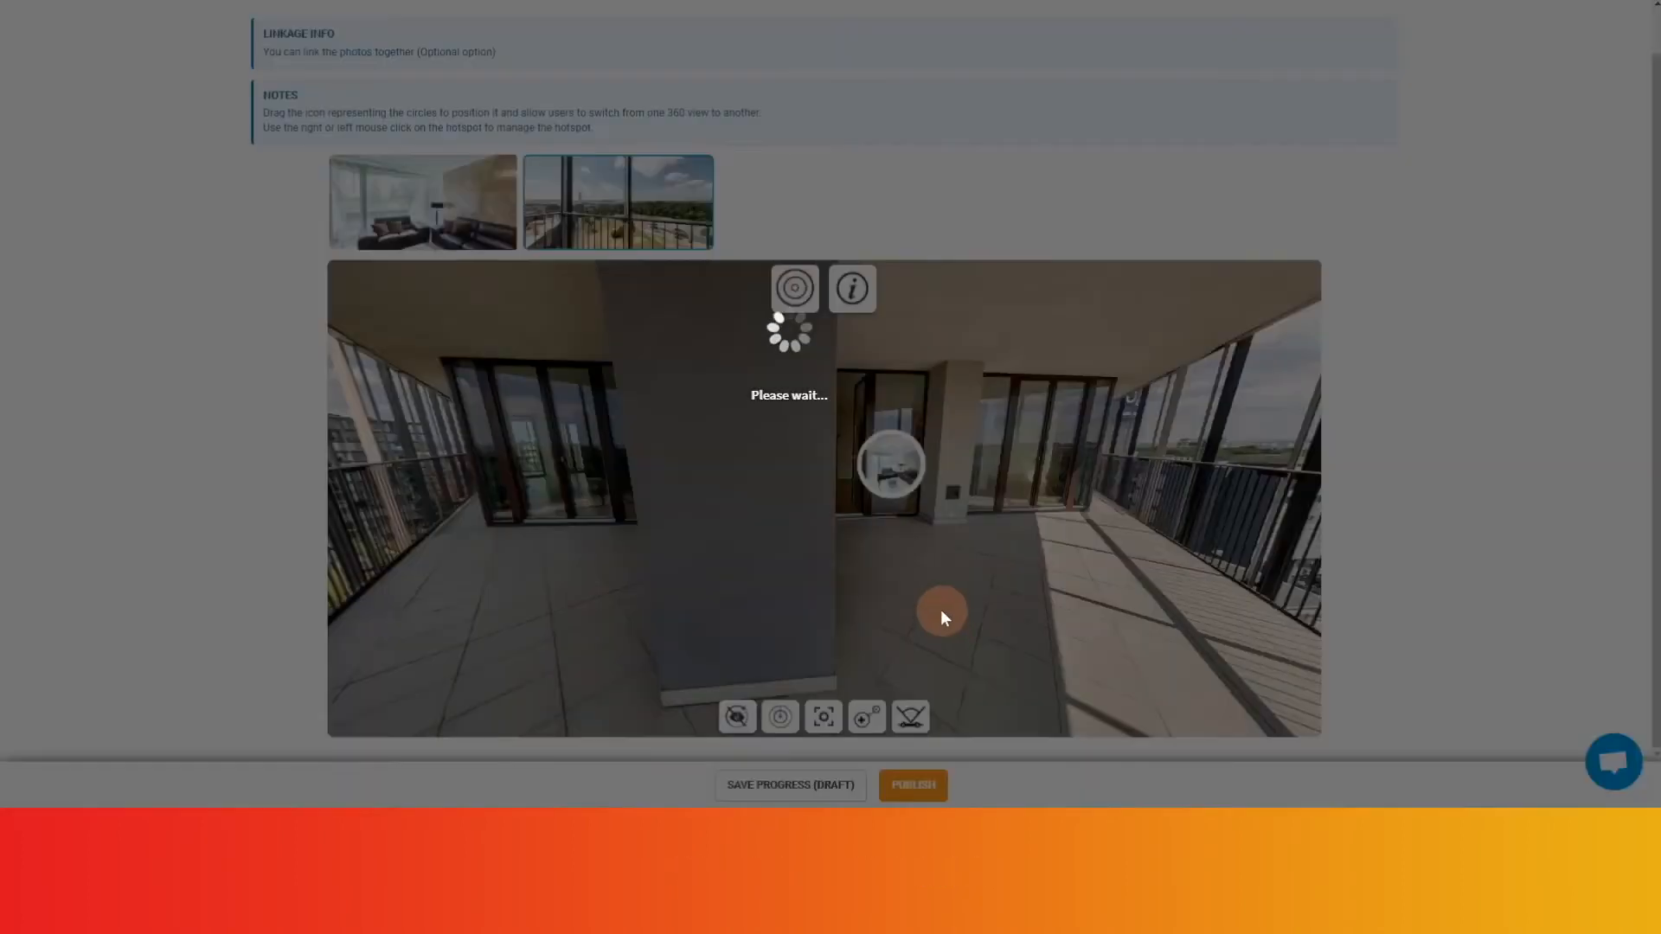
pyautogui.click(911, 784)
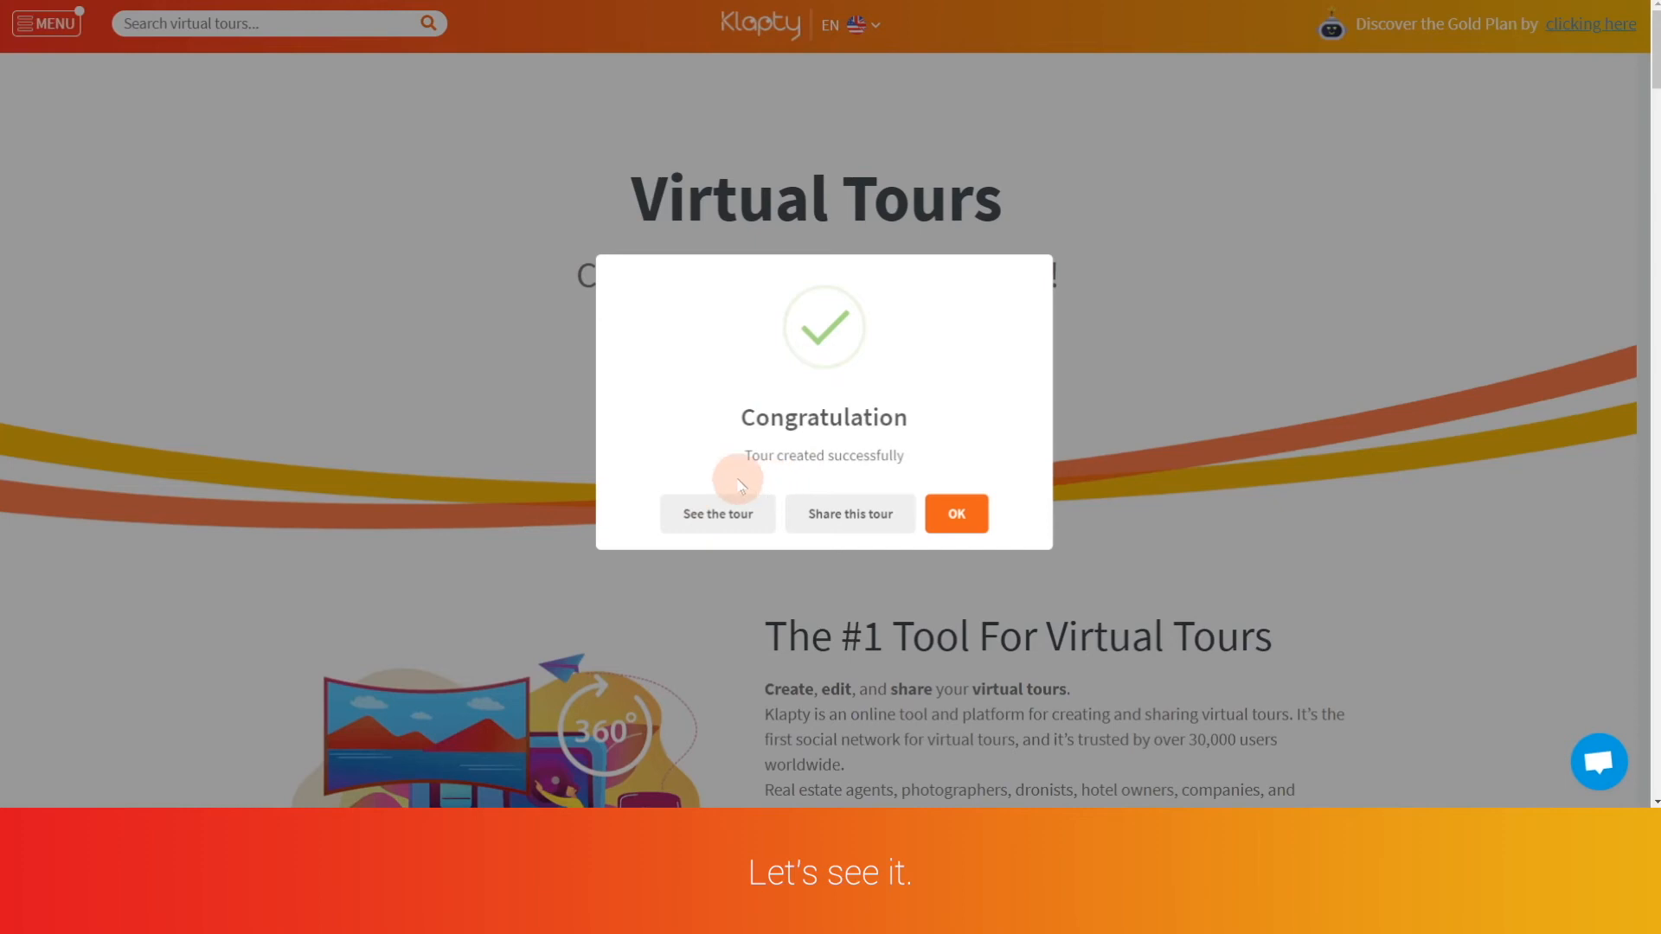
# View the published tour, follow the hotspot to the balcony, and show the Share Tour options
pyautogui.click(717, 514)
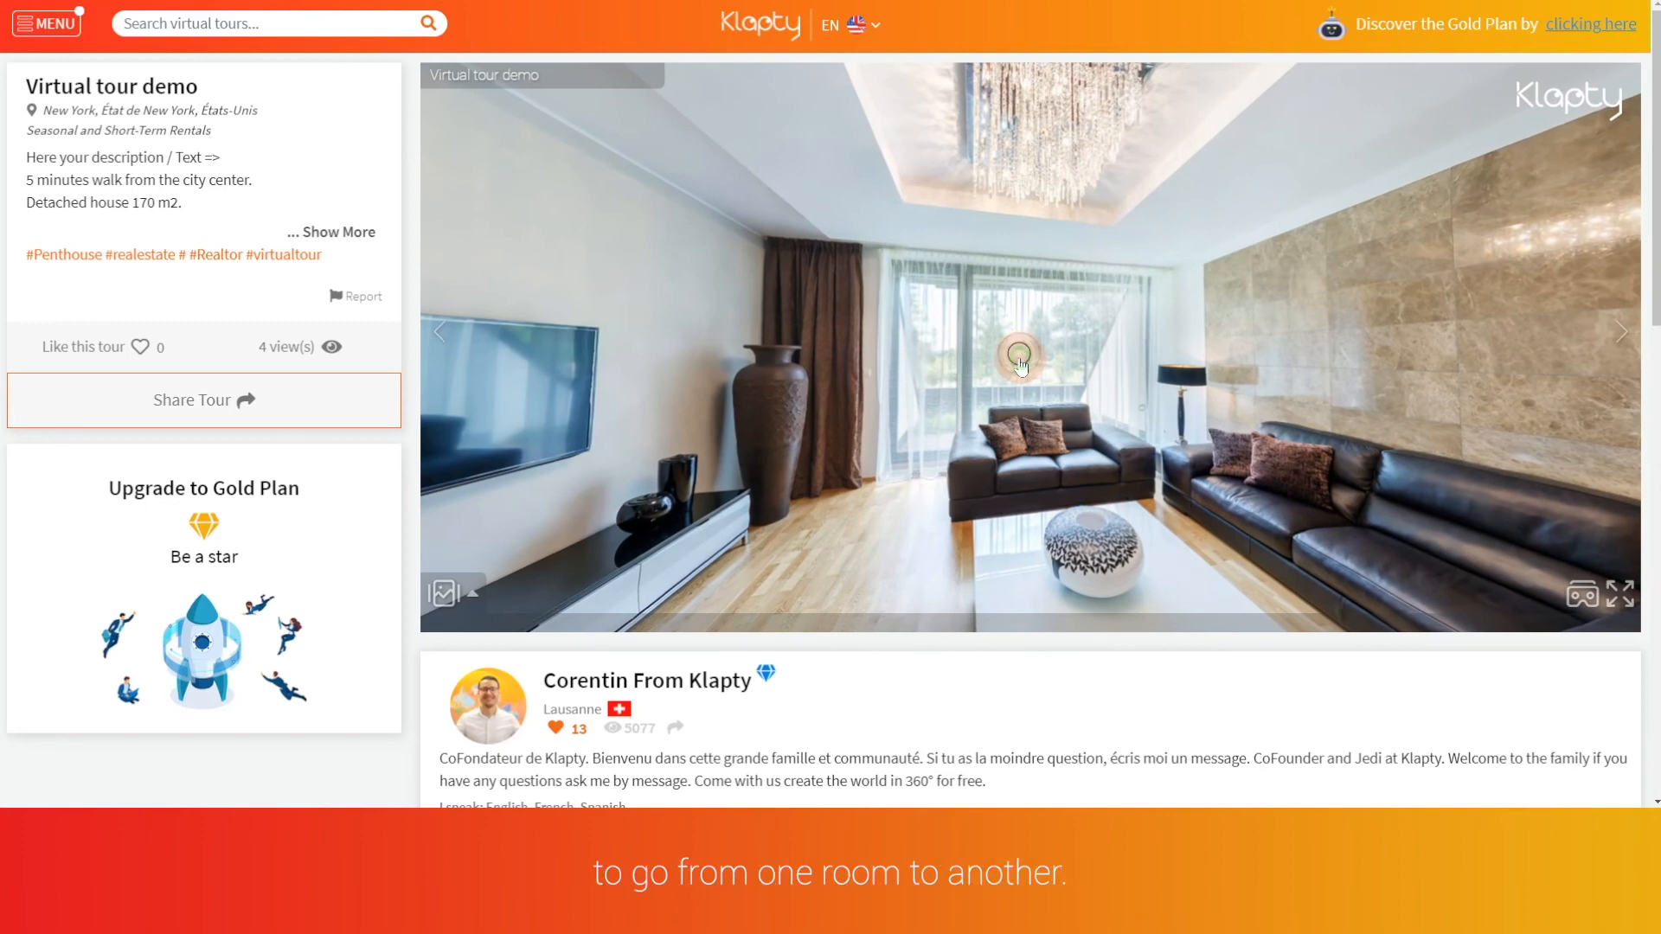
pyautogui.click(1019, 358)
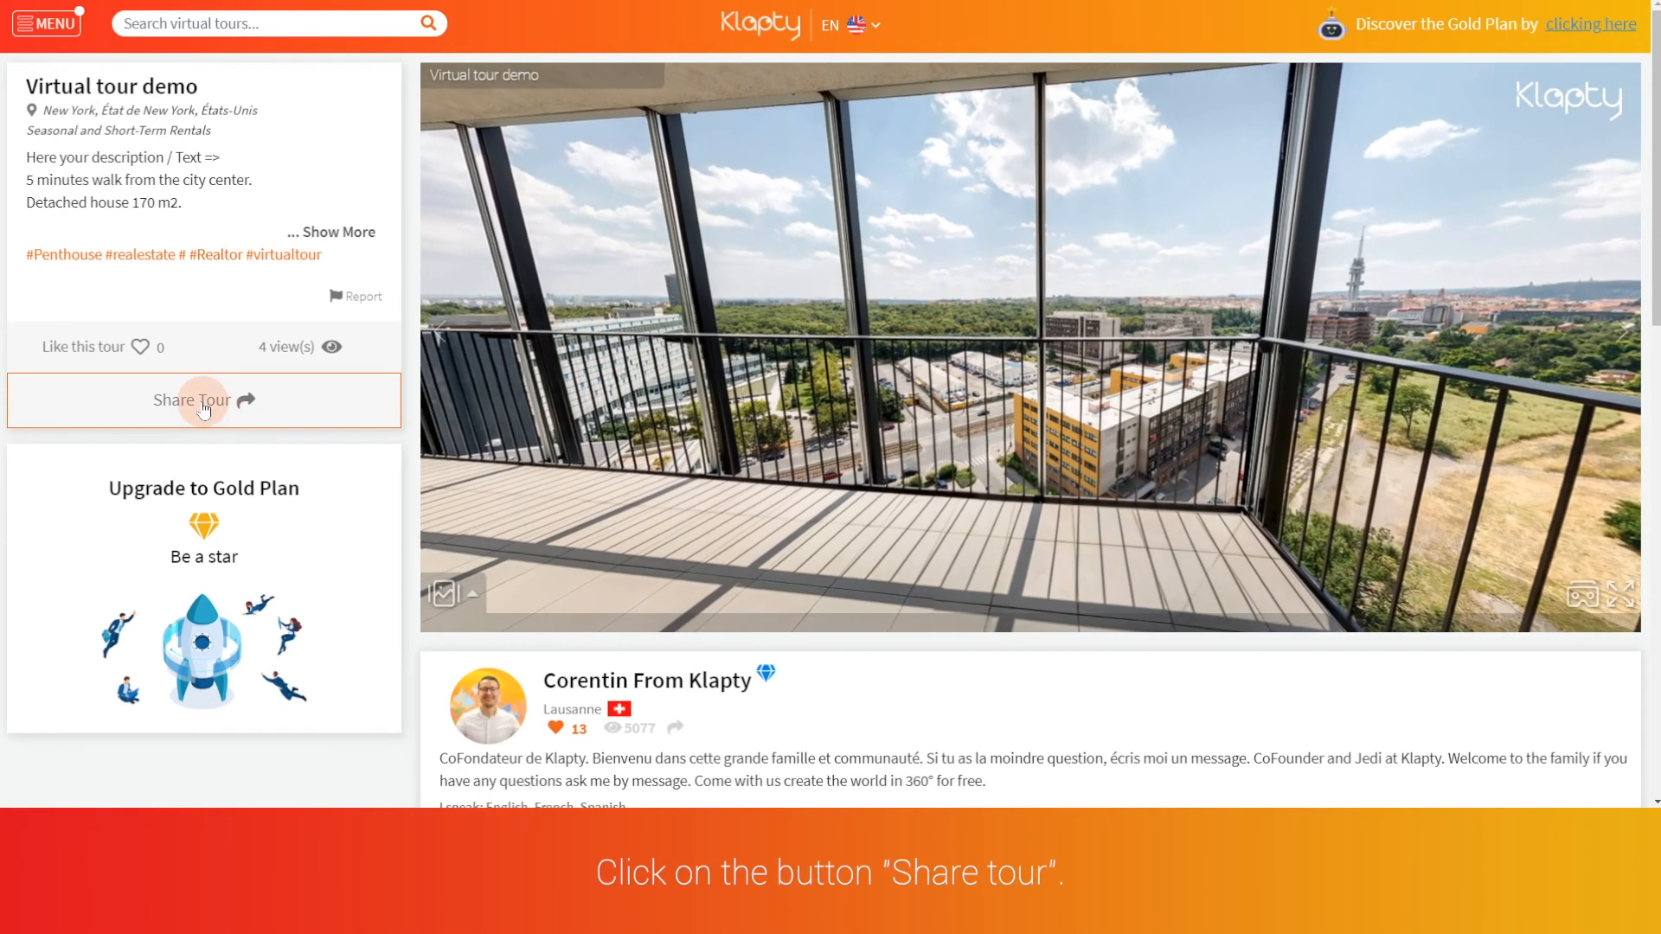
pyautogui.click(203, 399)
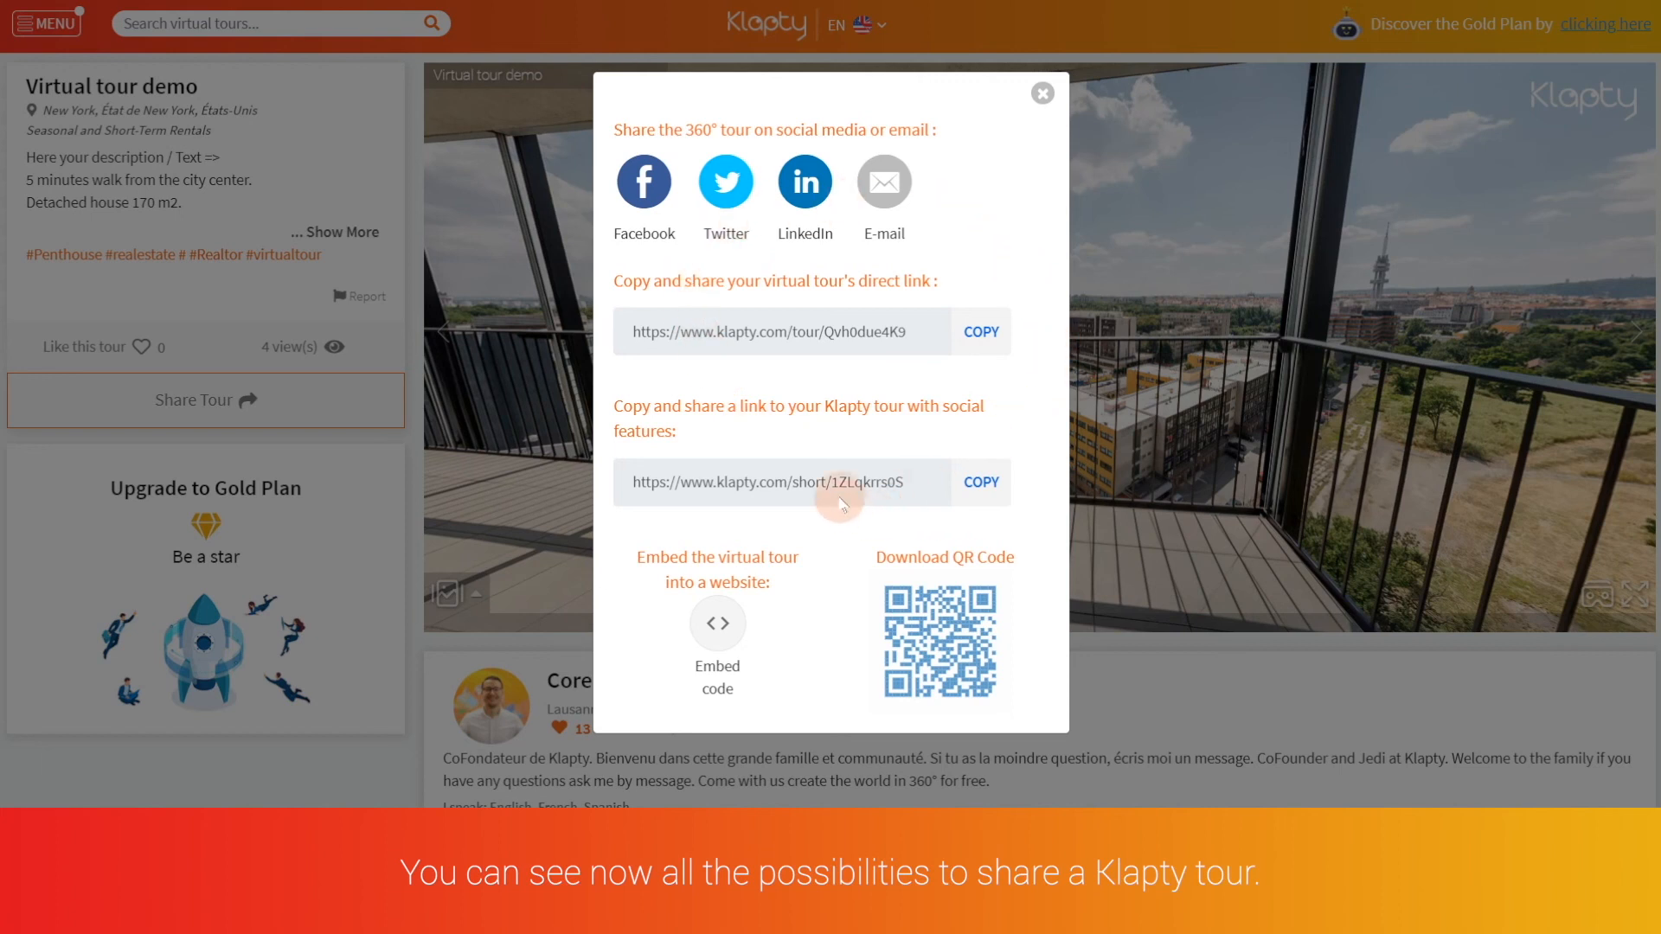
pyautogui.moveTo(1044, 127)
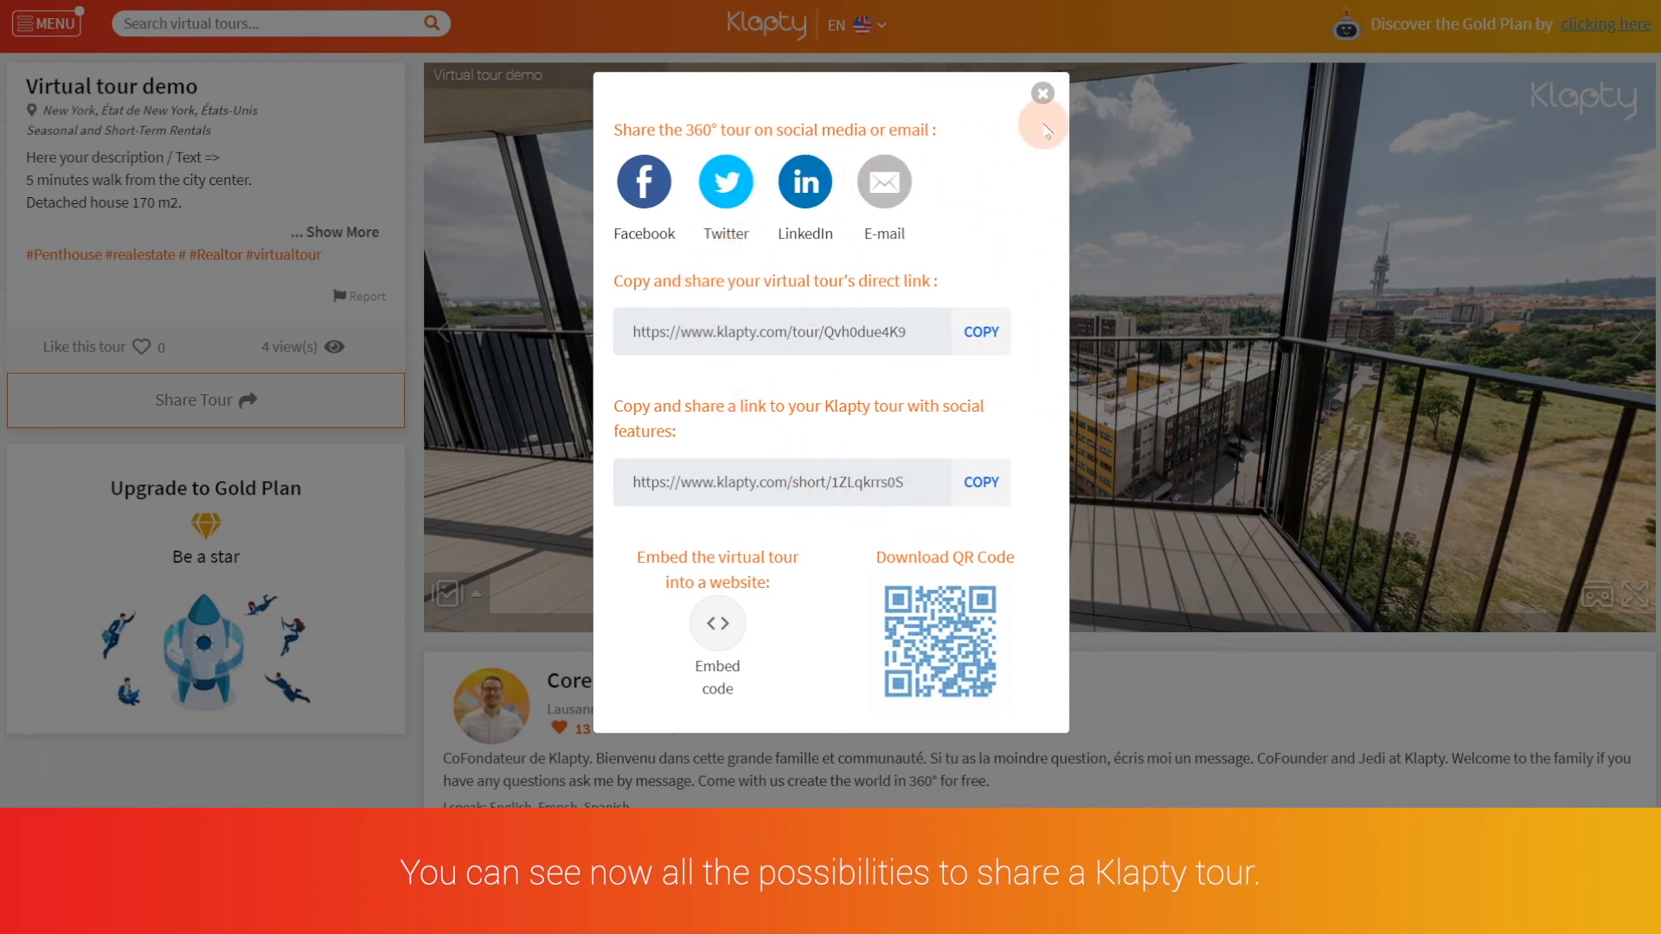
# Close the sharing options, returning to the Virtual Tours home page
pyautogui.click(1042, 93)
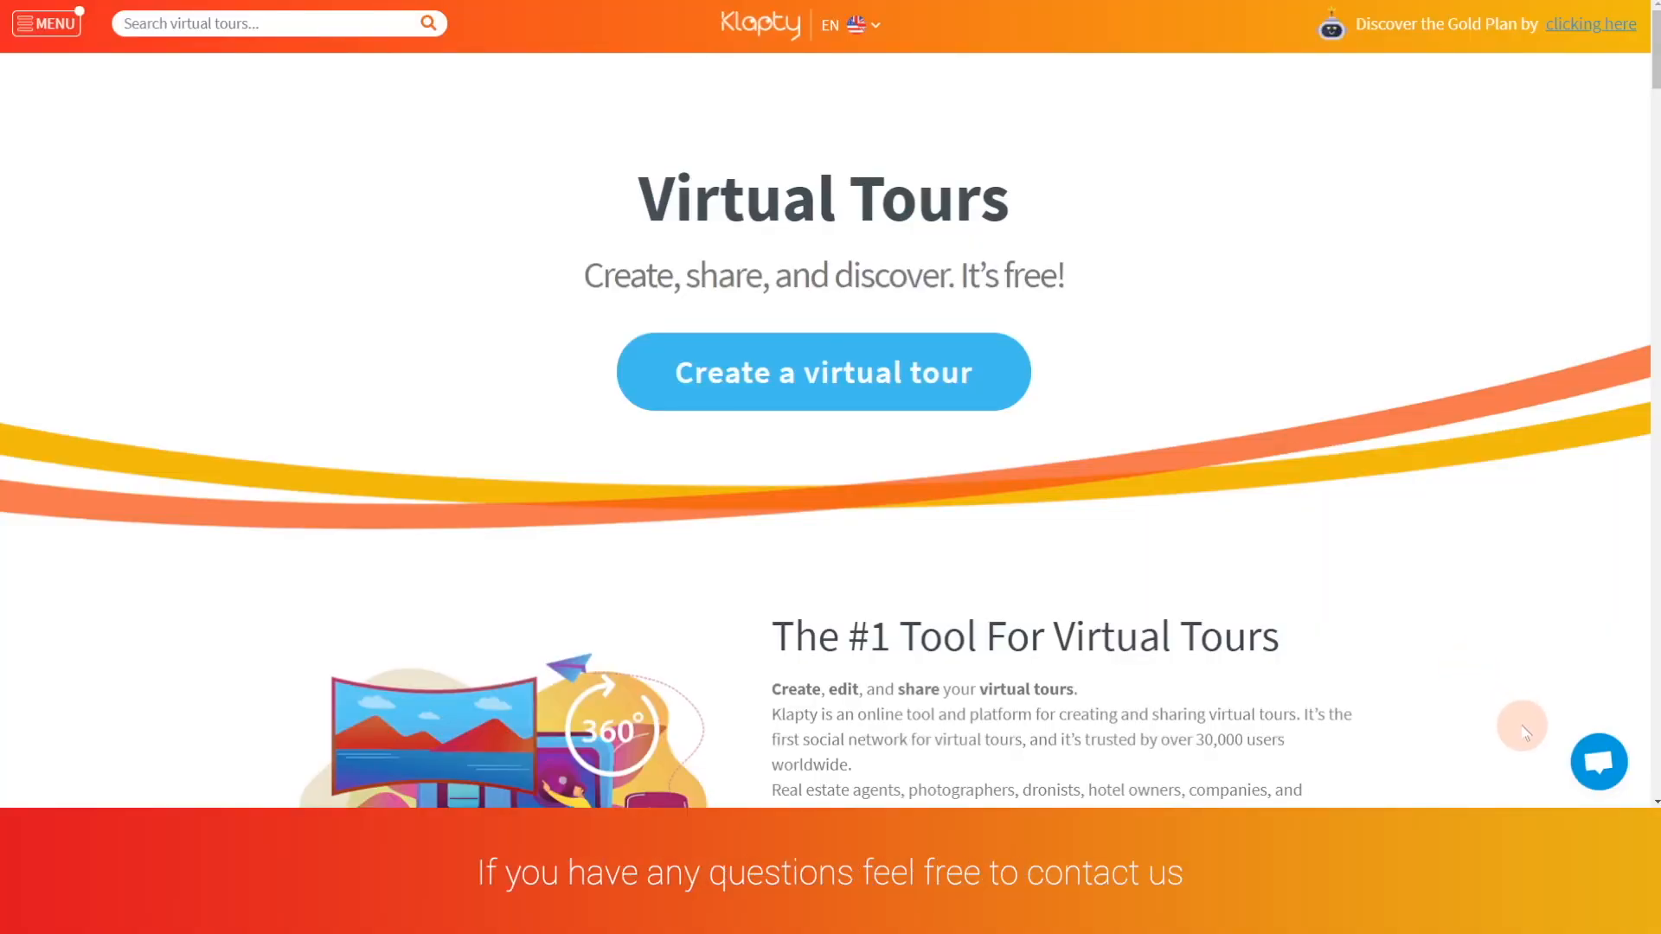
pyautogui.moveTo(1599, 761)
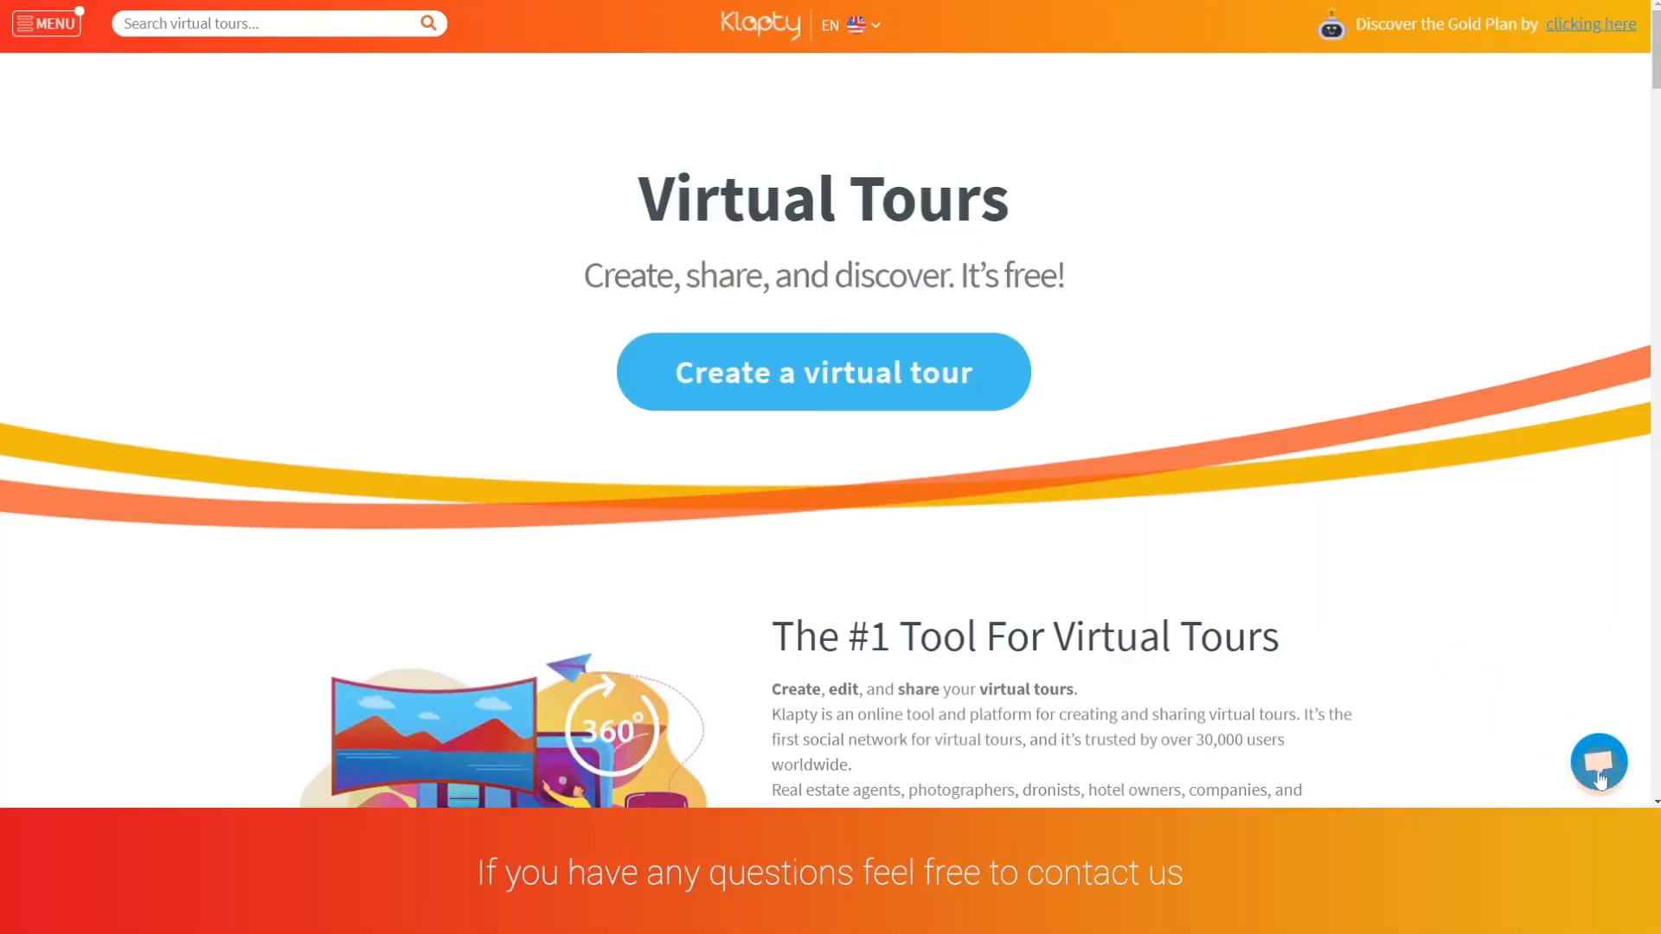